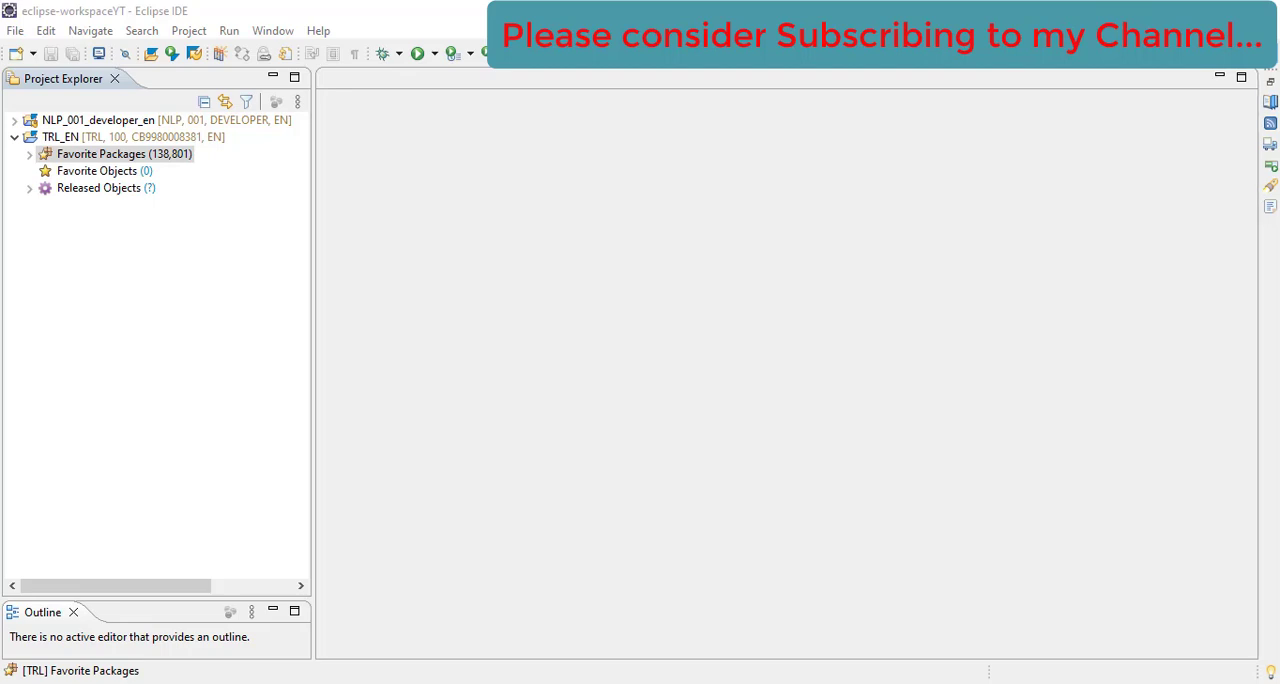
pyautogui.moveTo(665, 360)
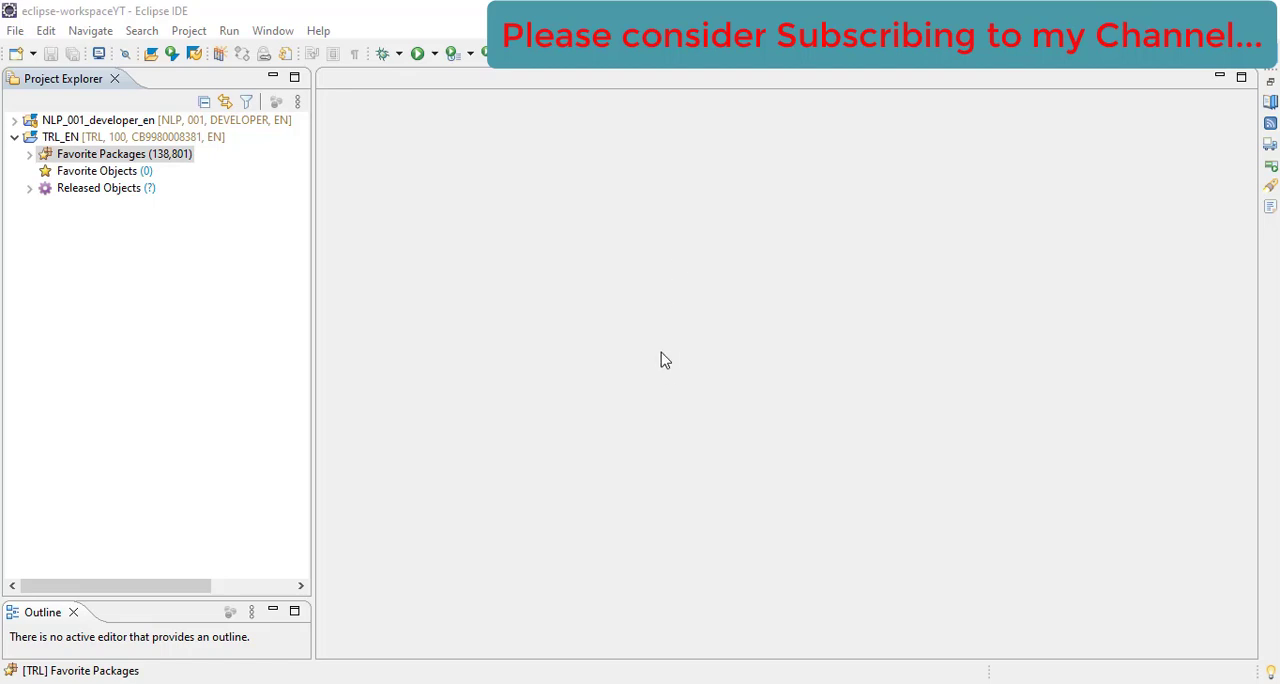
pyautogui.moveTo(648, 353)
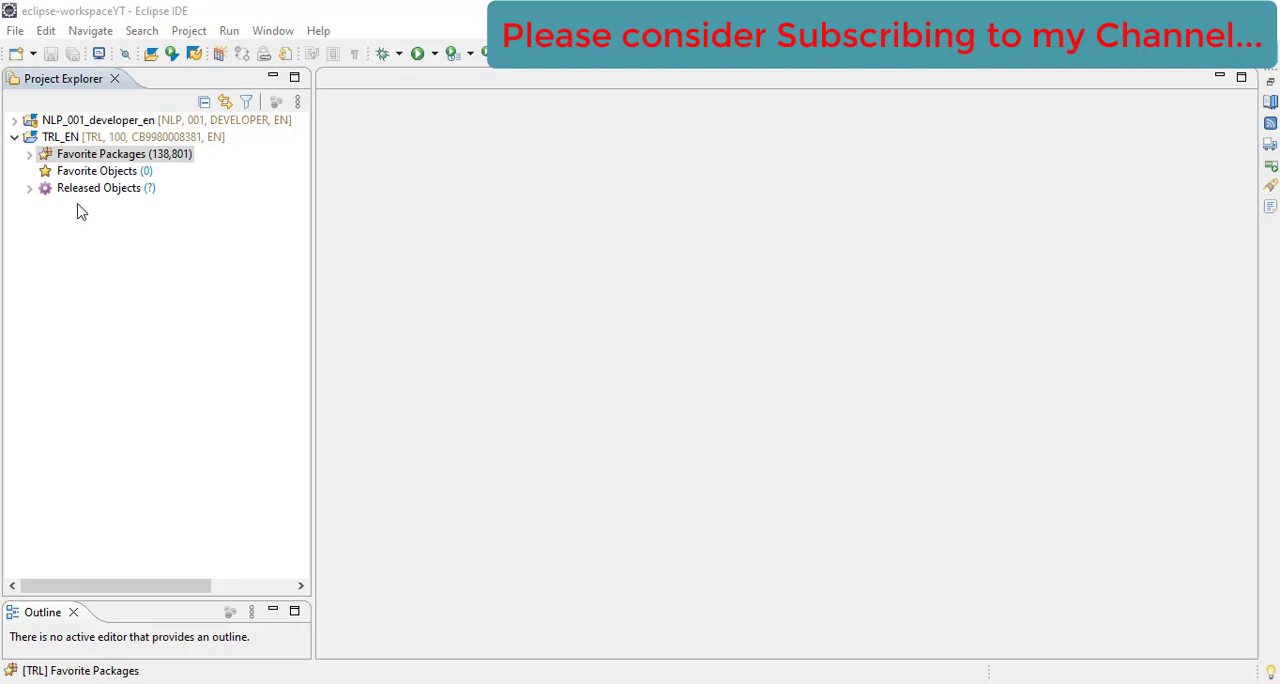
# Step: Start a new Dictionary Domain repository object under Favorite Packages in TRL_EN
pyautogui.click(124, 153)
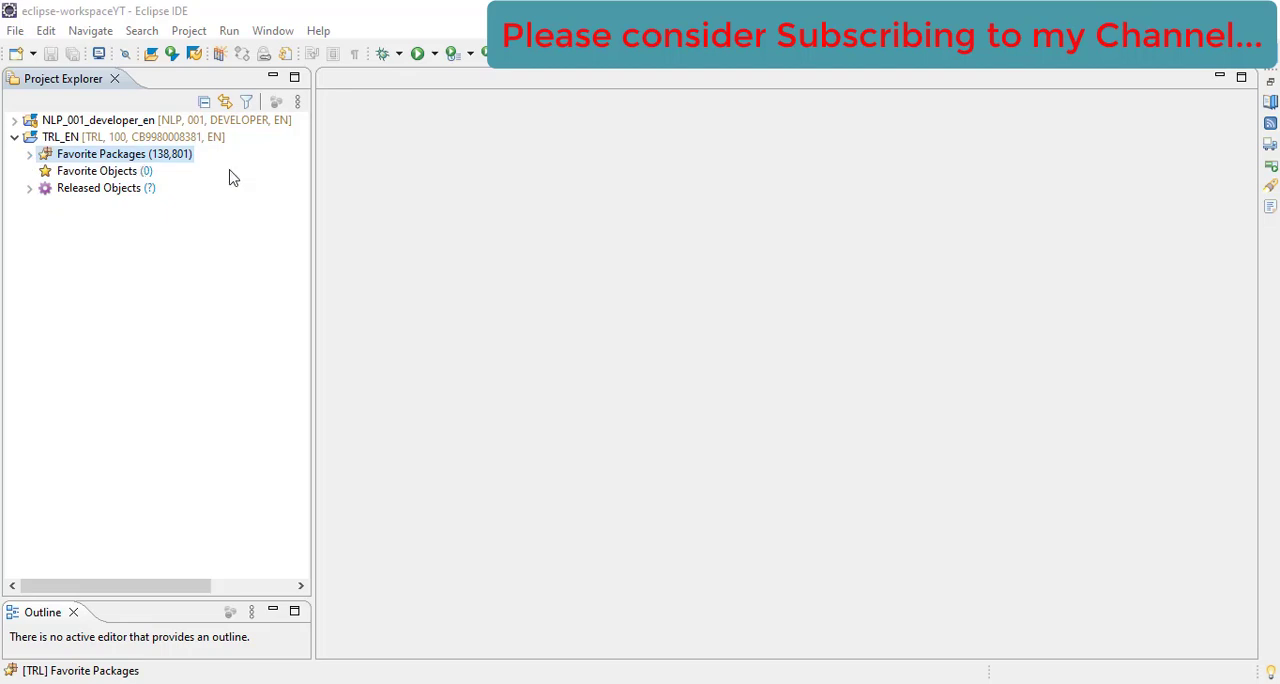
pyautogui.rightClick(124, 153)
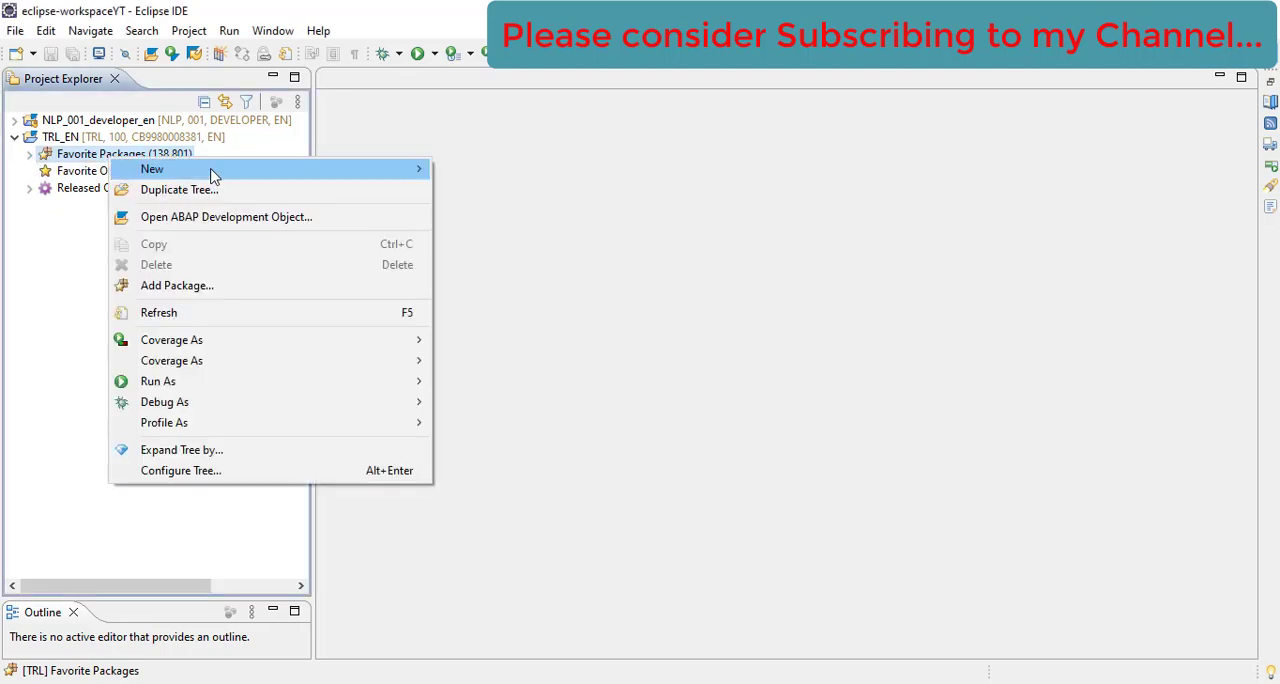
pyautogui.click(152, 168)
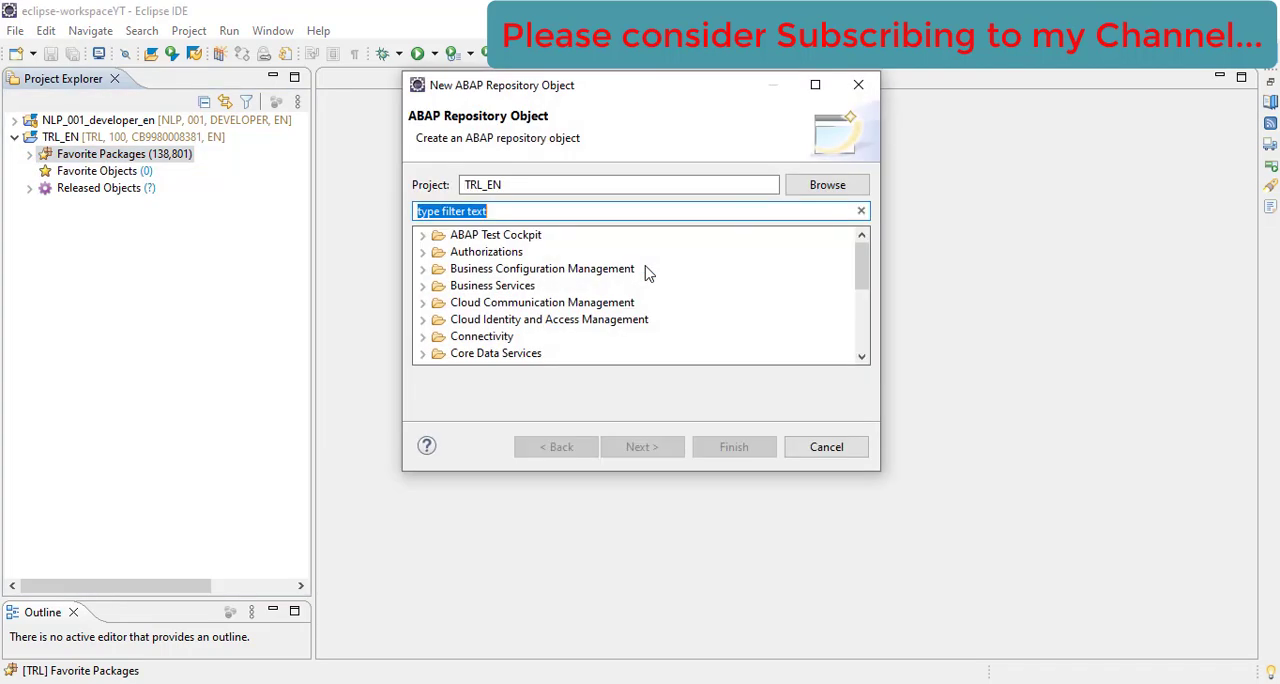
pyautogui.write('Domain')
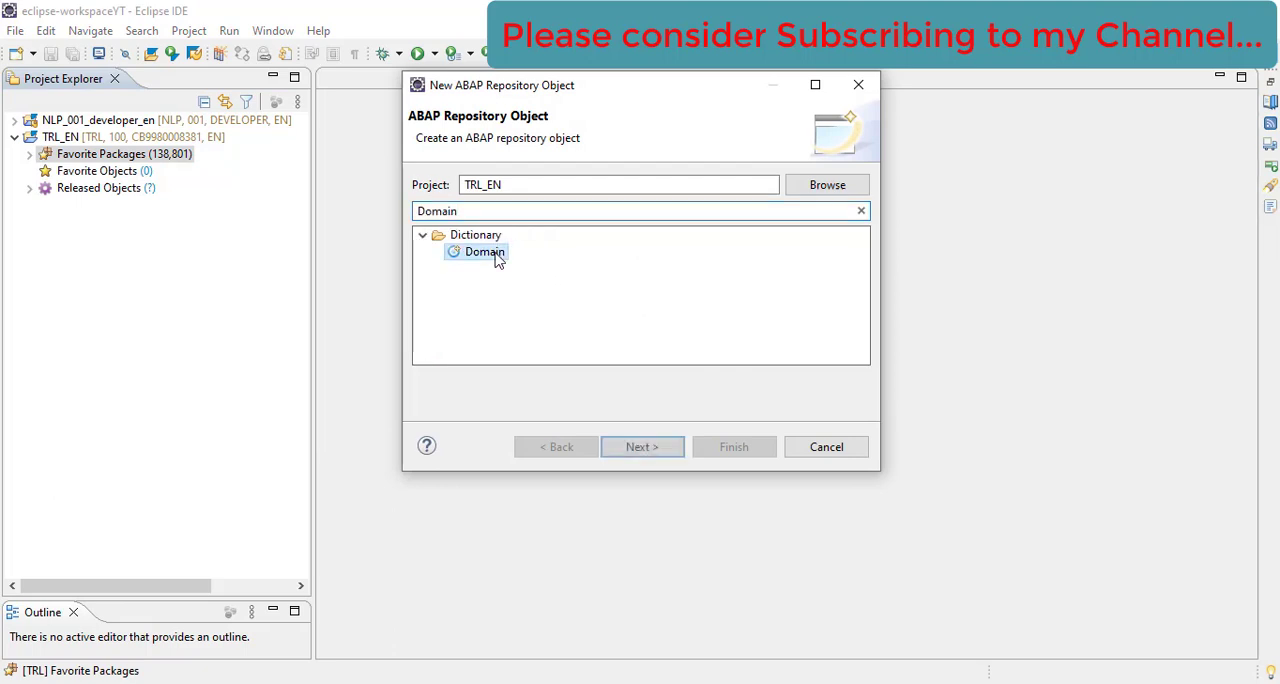
pyautogui.click(641, 446)
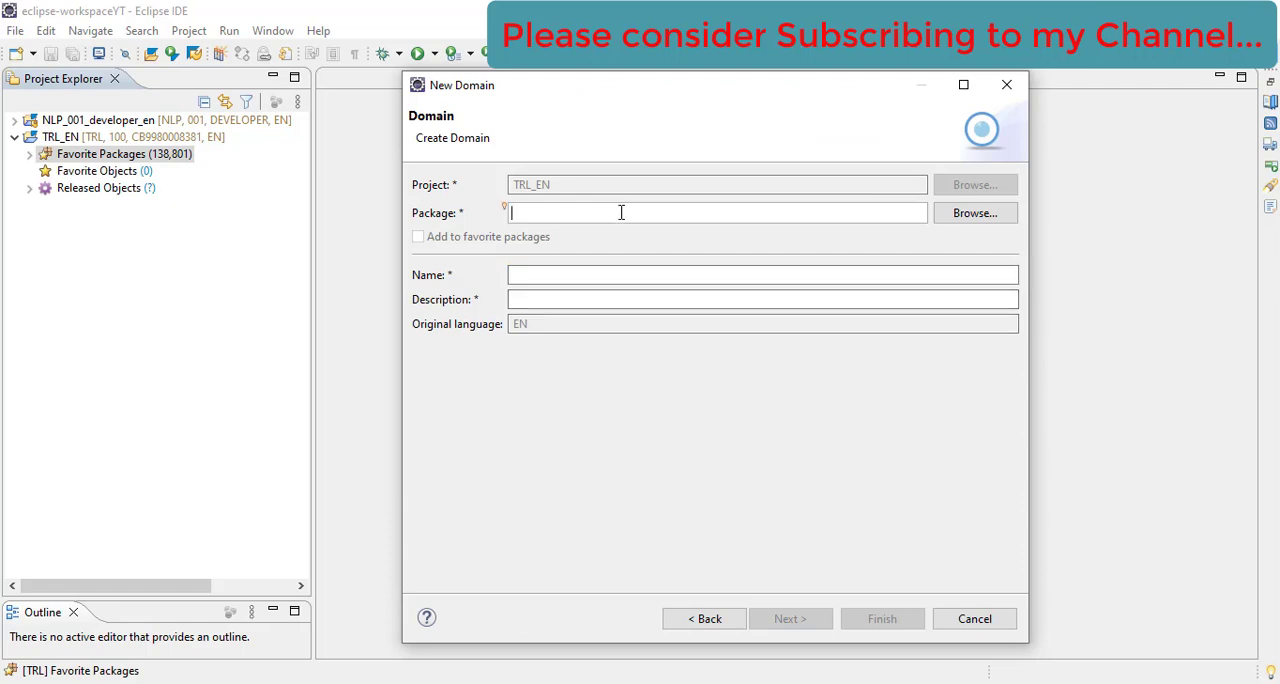
# Step: Enter package ZCIM_AB, name ZDOM_GENDER and description 'Domain Example'
pyautogui.write('ZCIM')
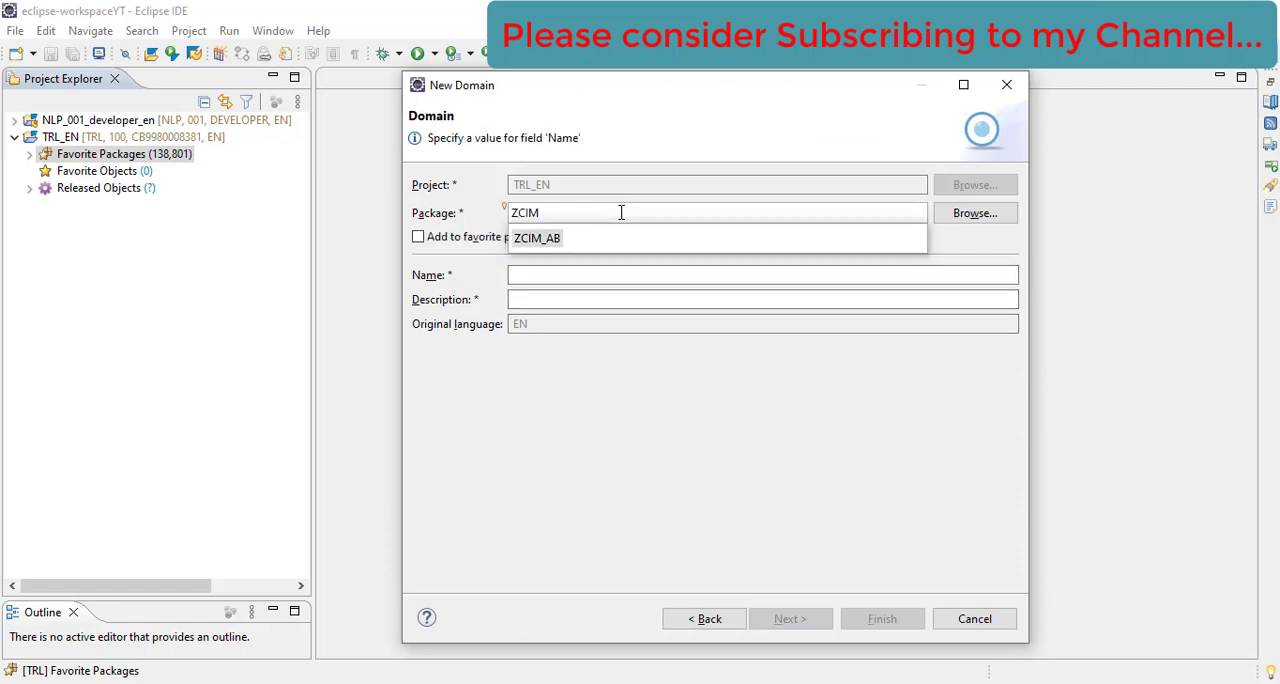
pyautogui.click(537, 238)
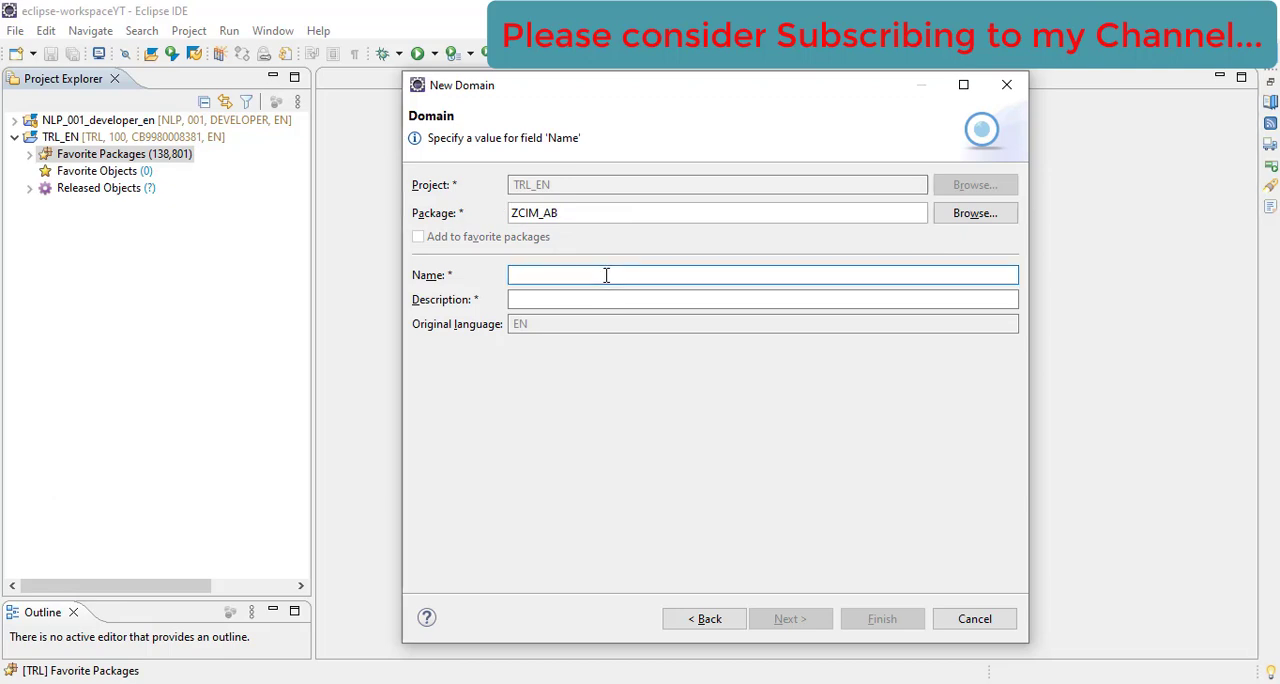
pyautogui.write('ZDOM')
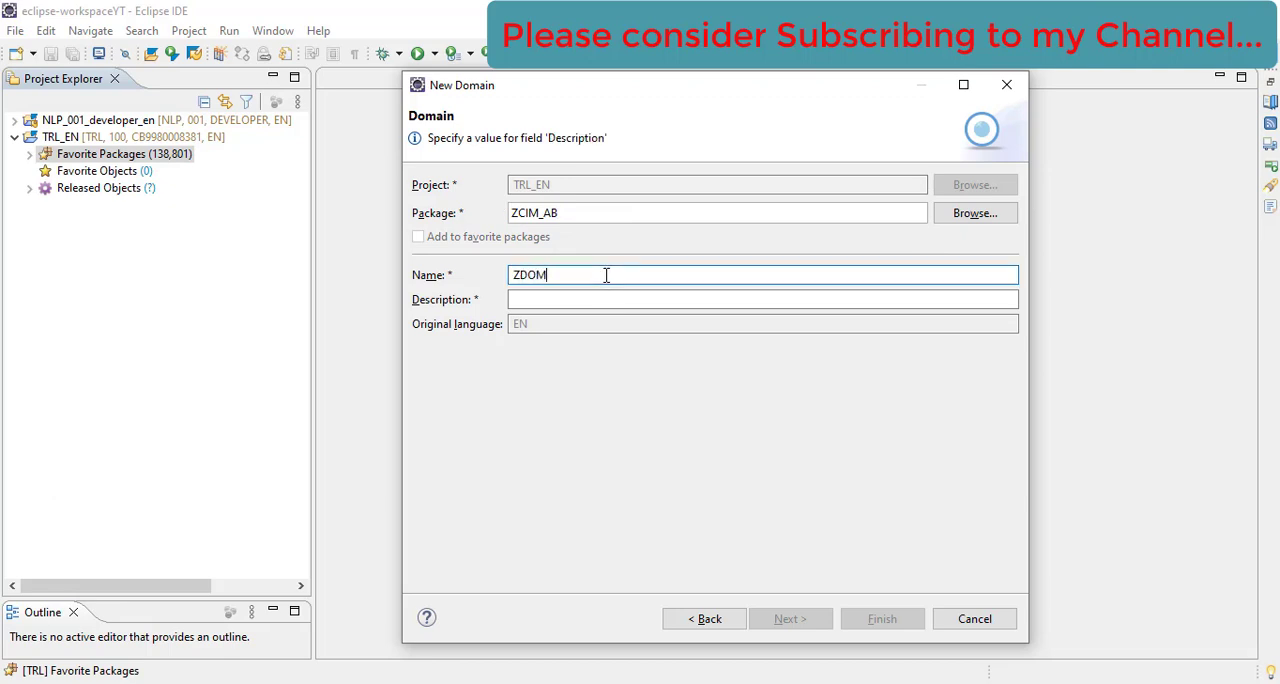
pyautogui.write('_')
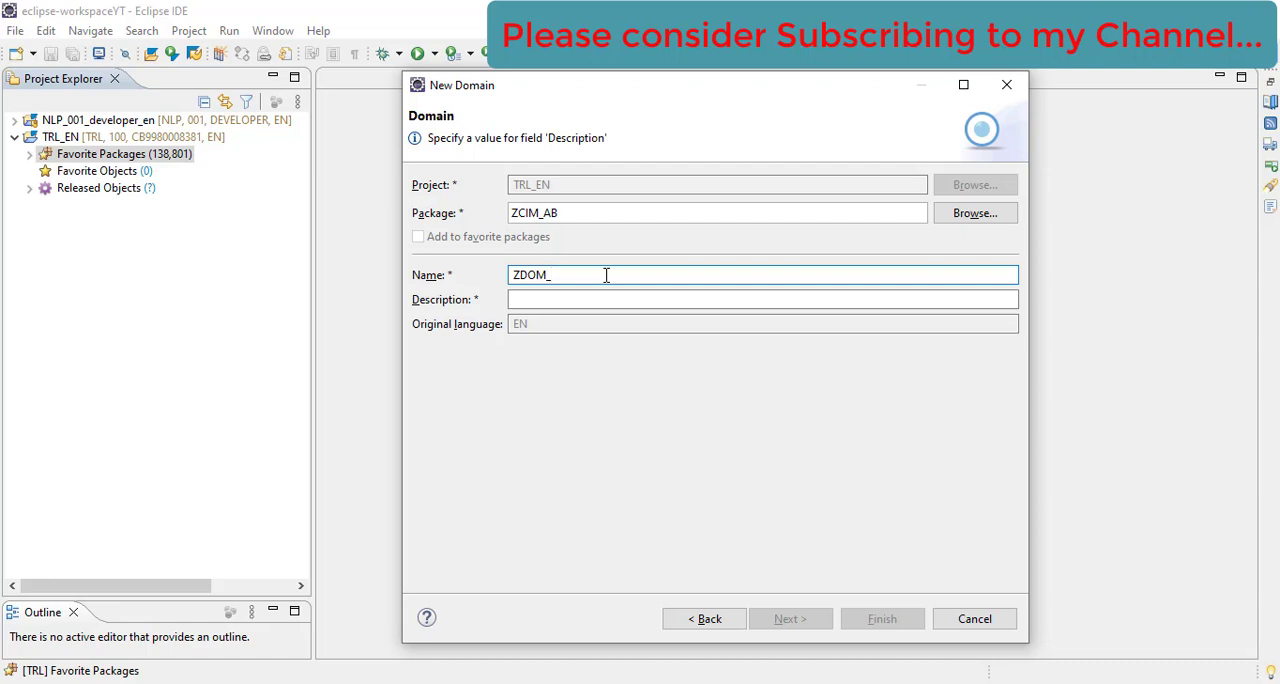
pyautogui.write('GENDER')
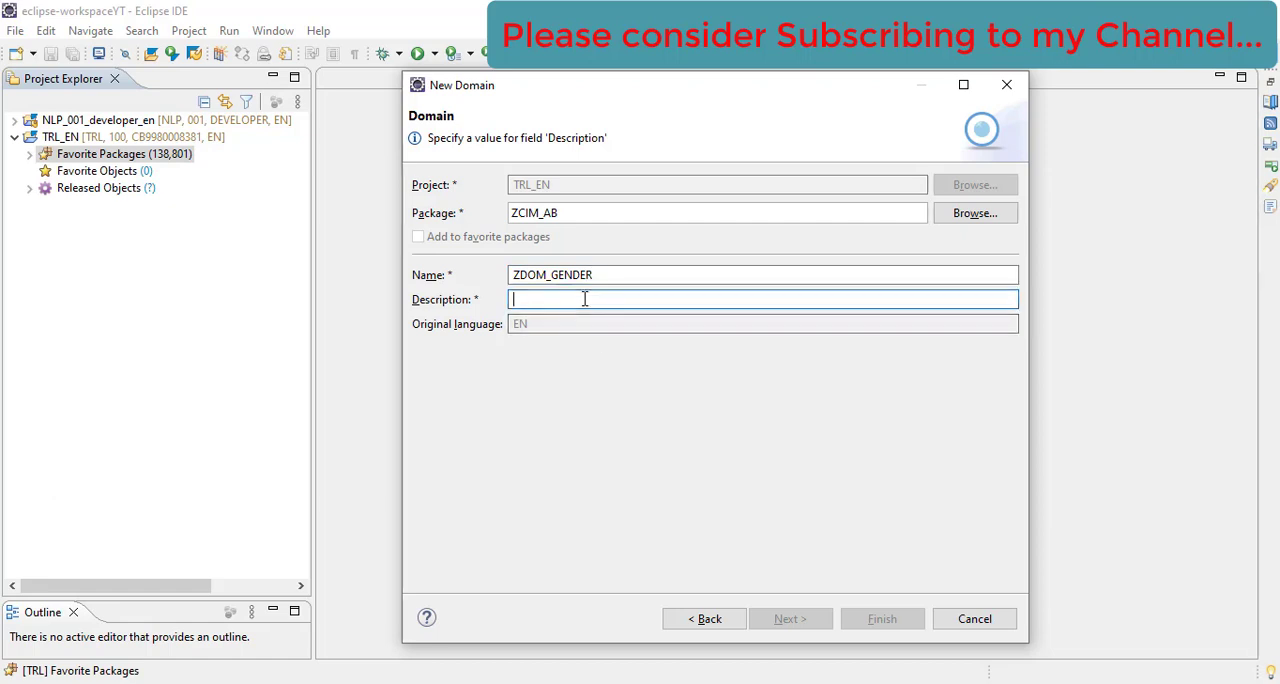
pyautogui.write('Domain E')
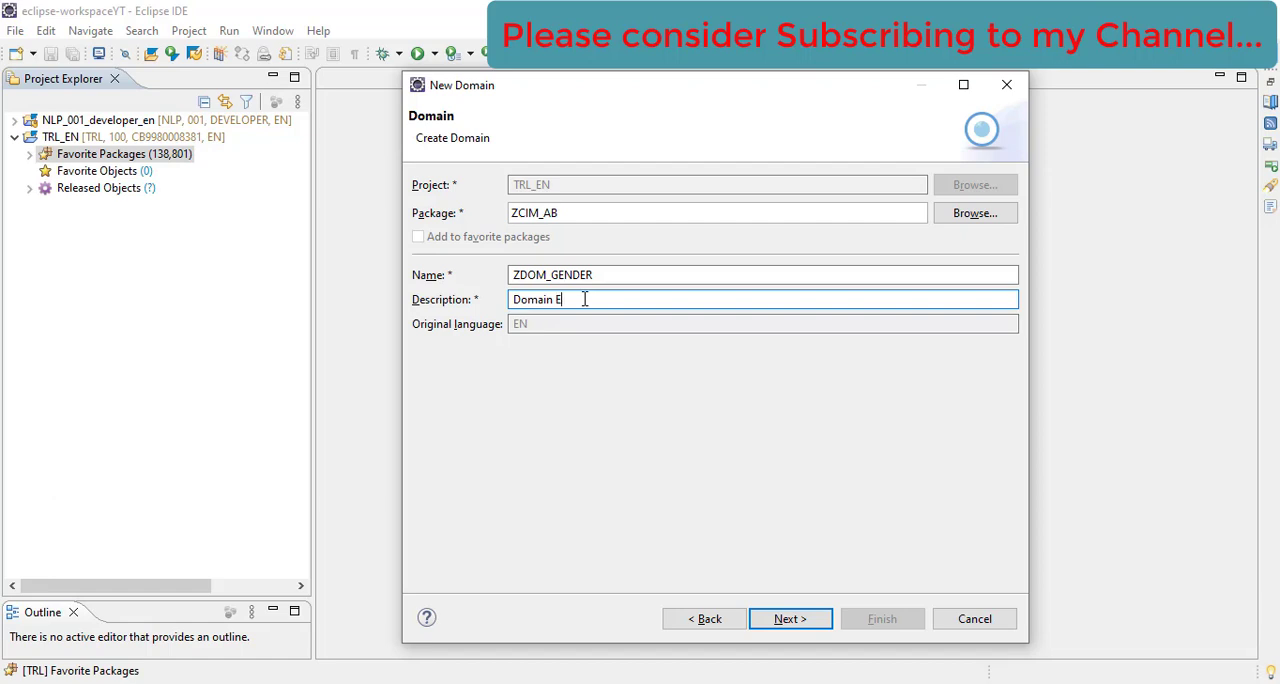
pyautogui.write('xample')
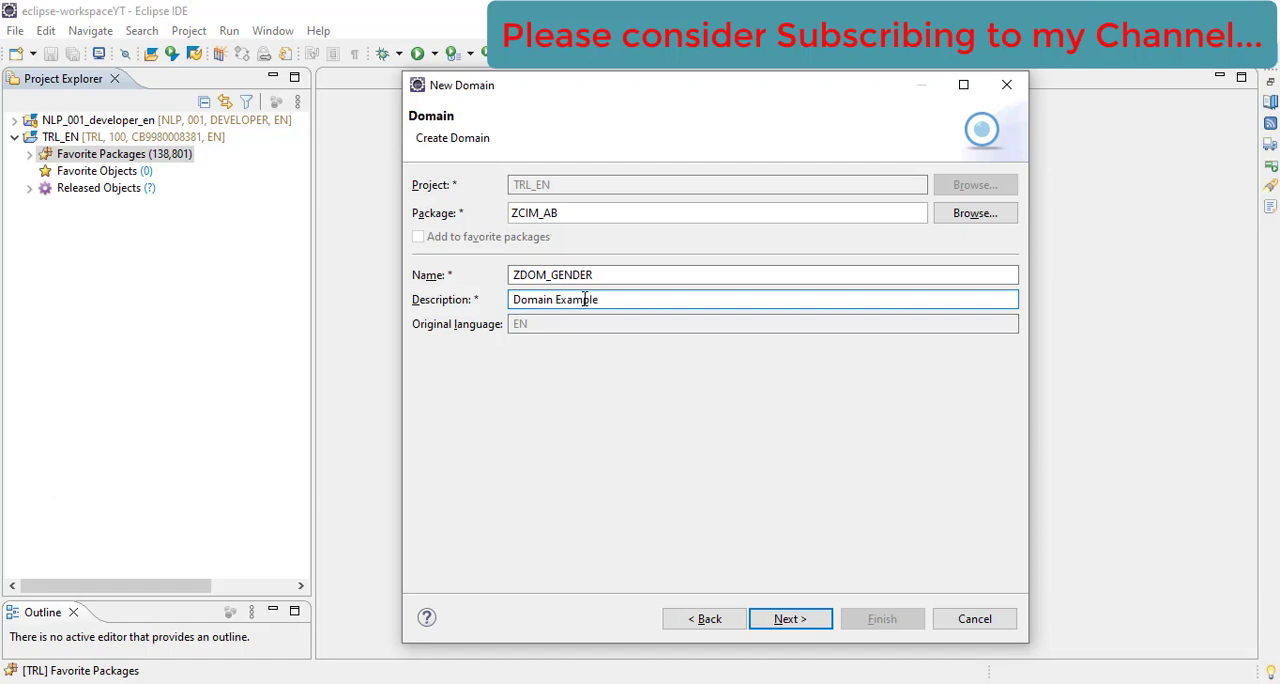
# Step: Finish creating the domain using the existing transport request
pyautogui.click(790, 618)
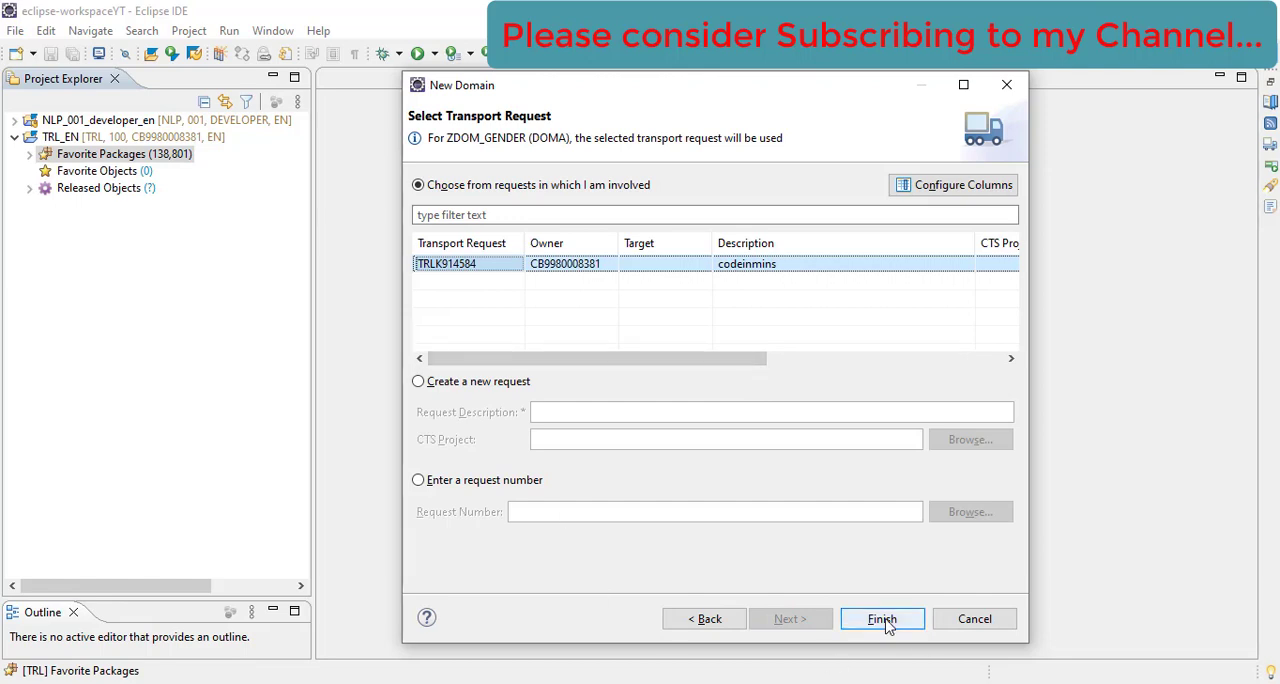
pyautogui.click(881, 618)
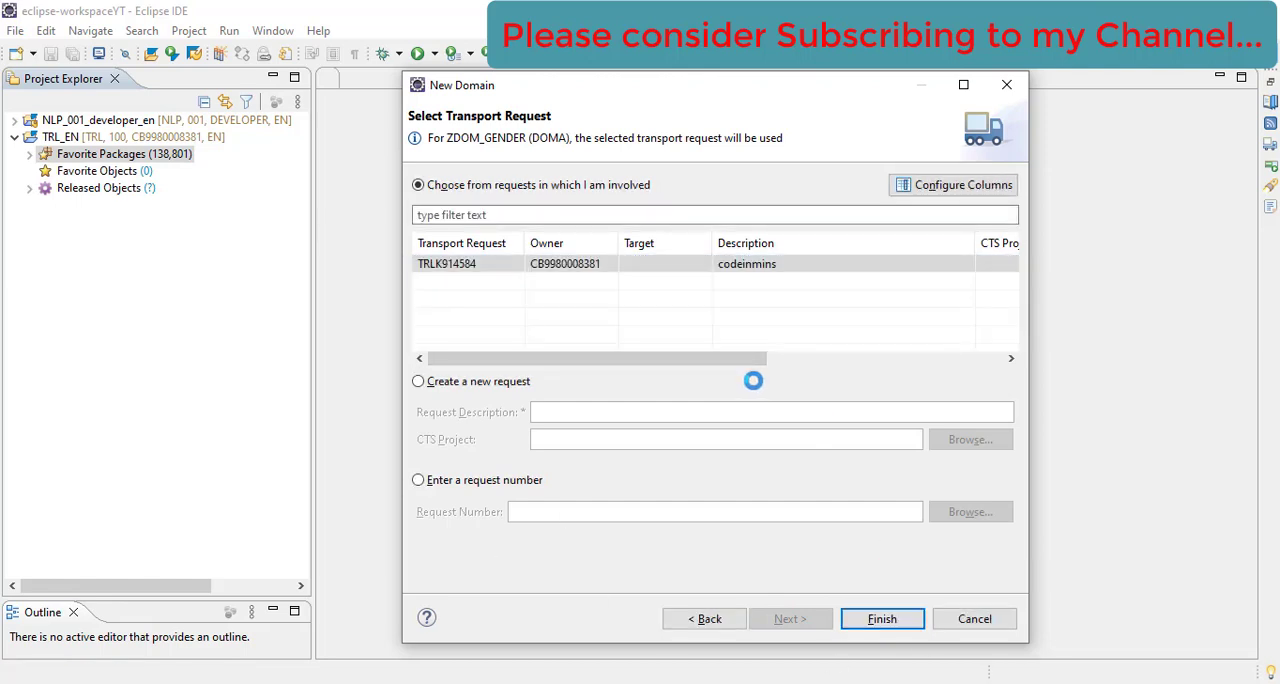
pyautogui.click(881, 618)
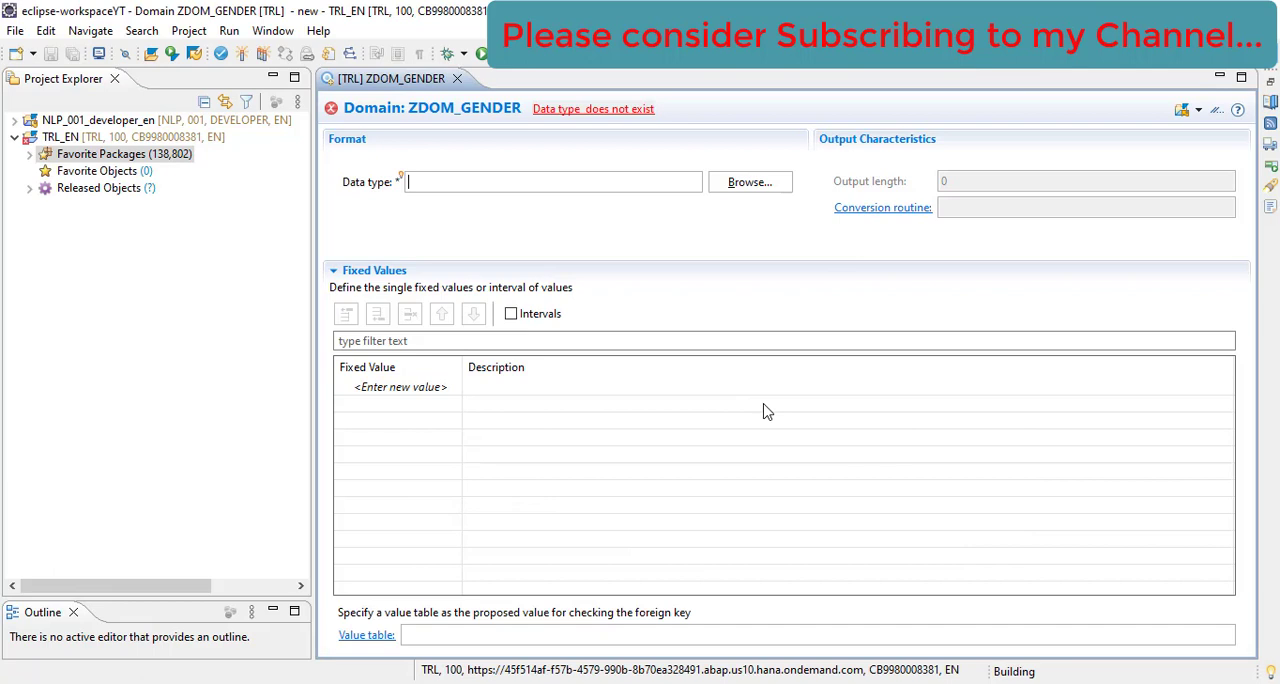
pyautogui.moveTo(561, 223)
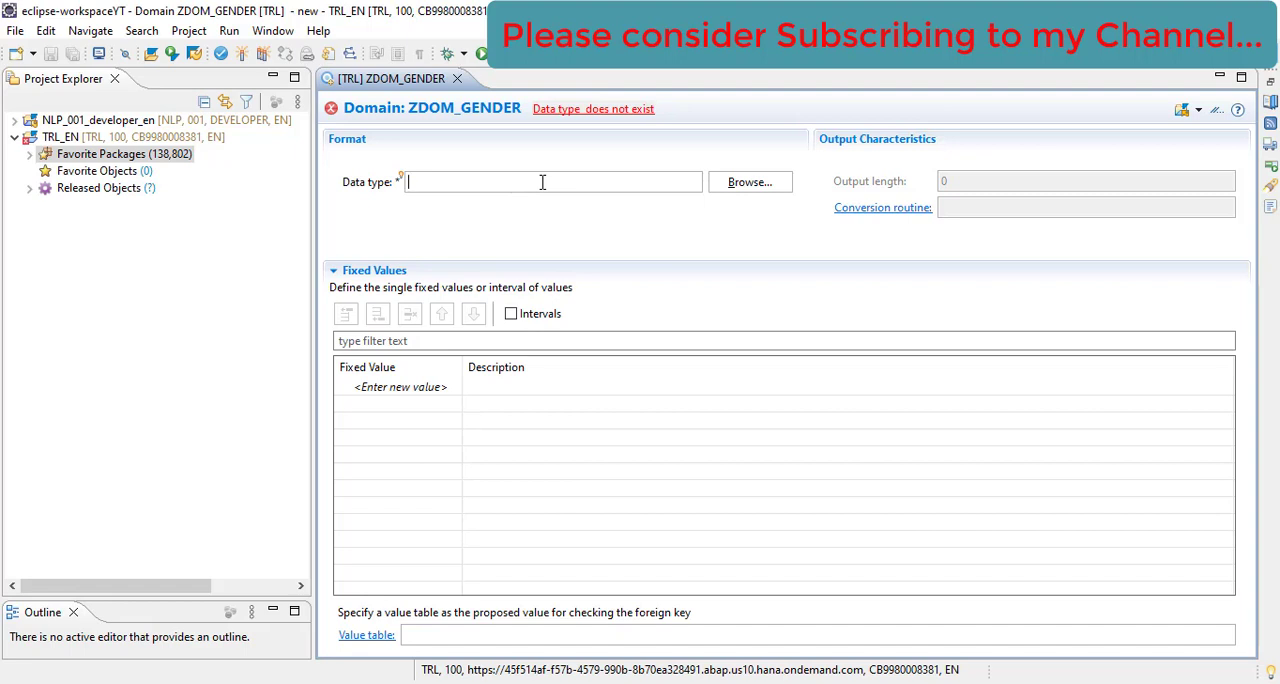
# Step: Set data type CHAR1 and enter 'Male' as the first fixed value
pyautogui.write('char')
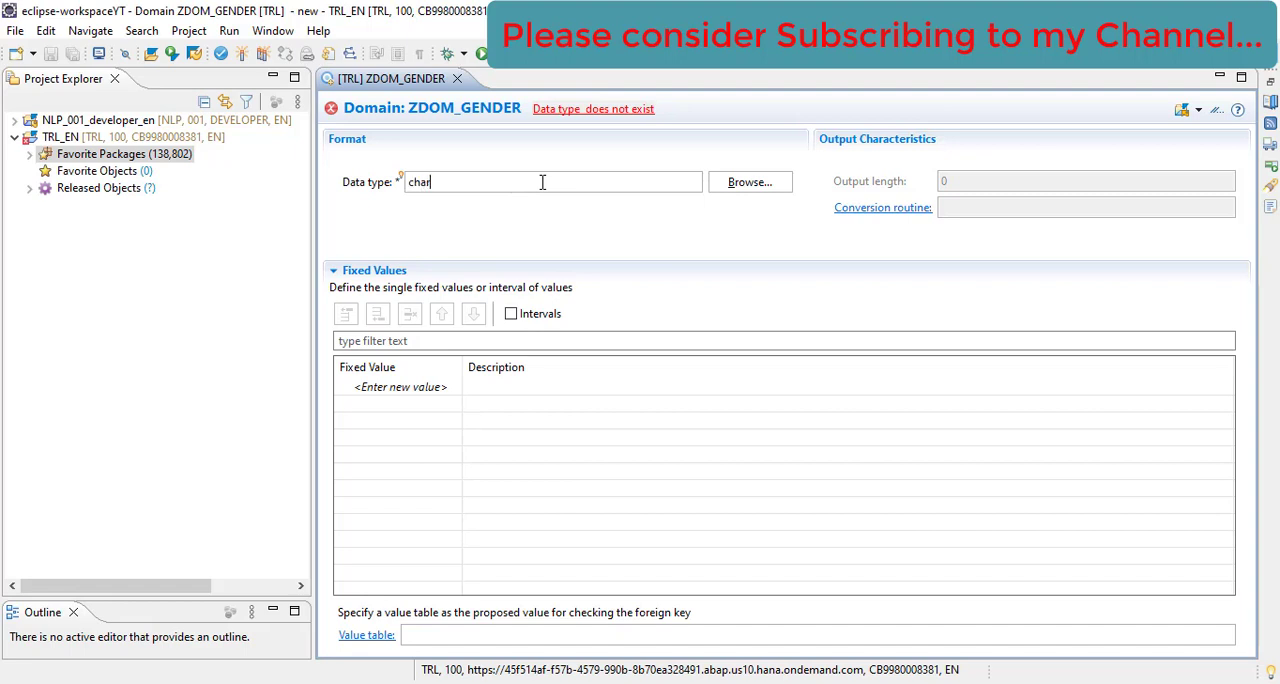
pyautogui.write('1')
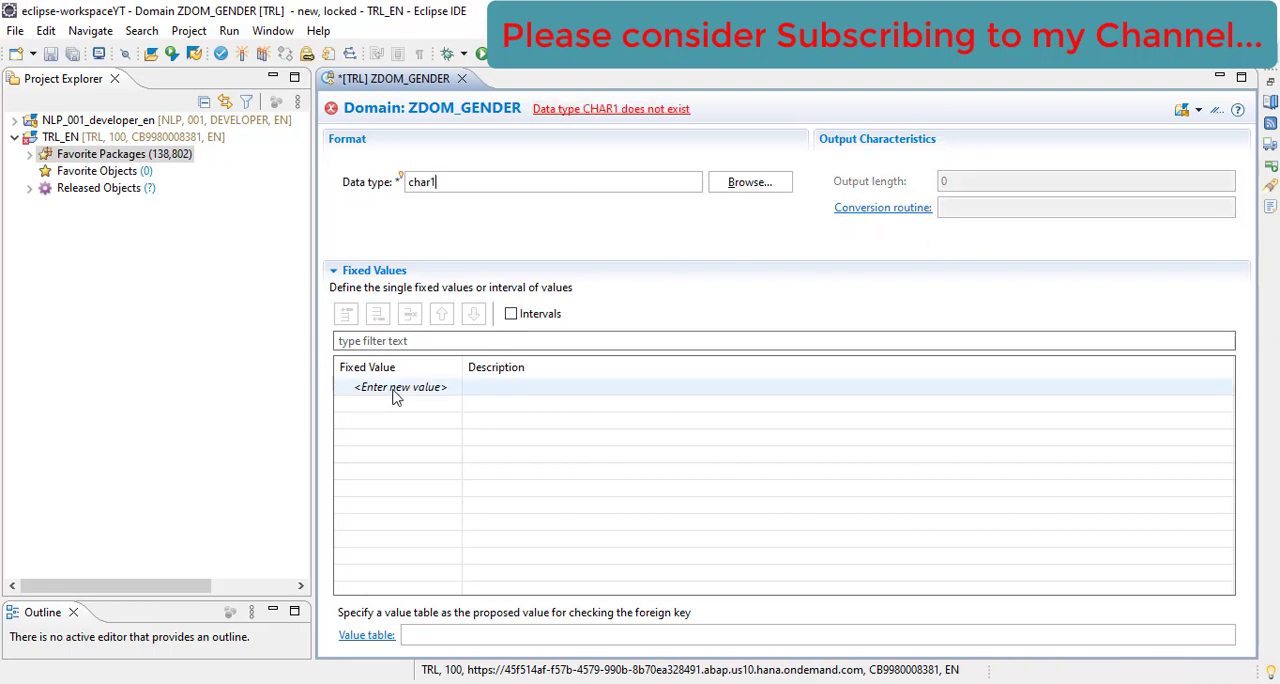
pyautogui.write('Male')
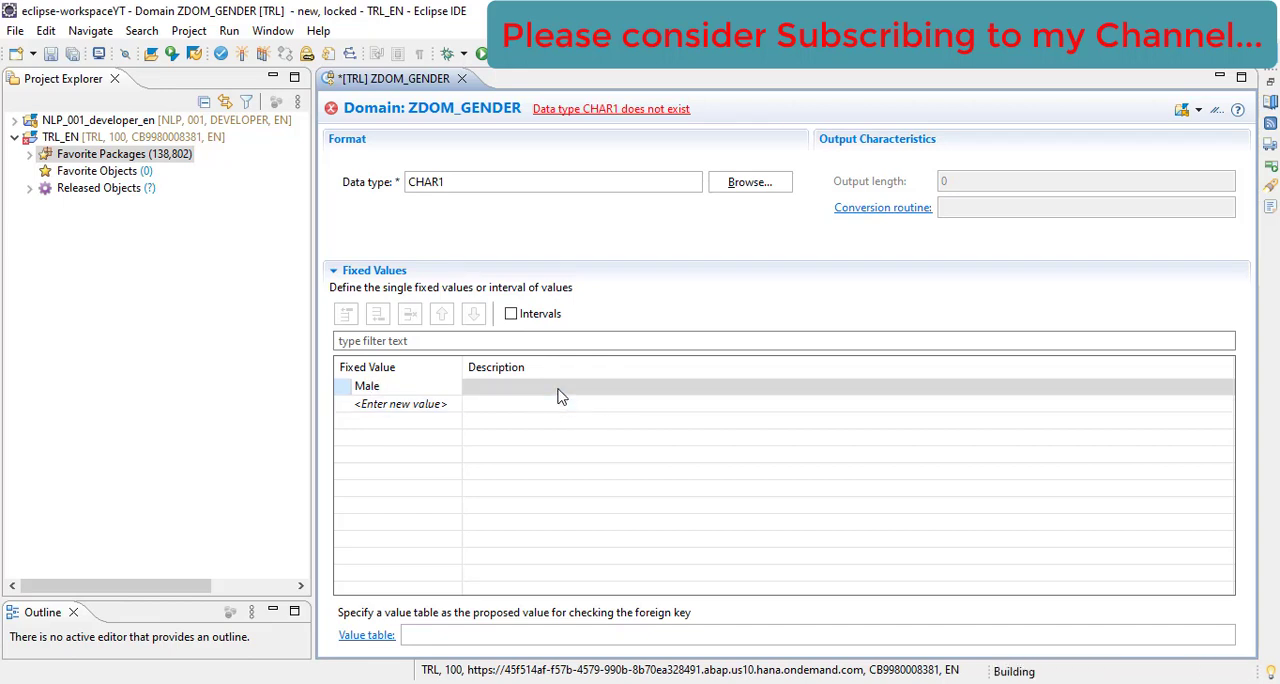
pyautogui.write('Make')
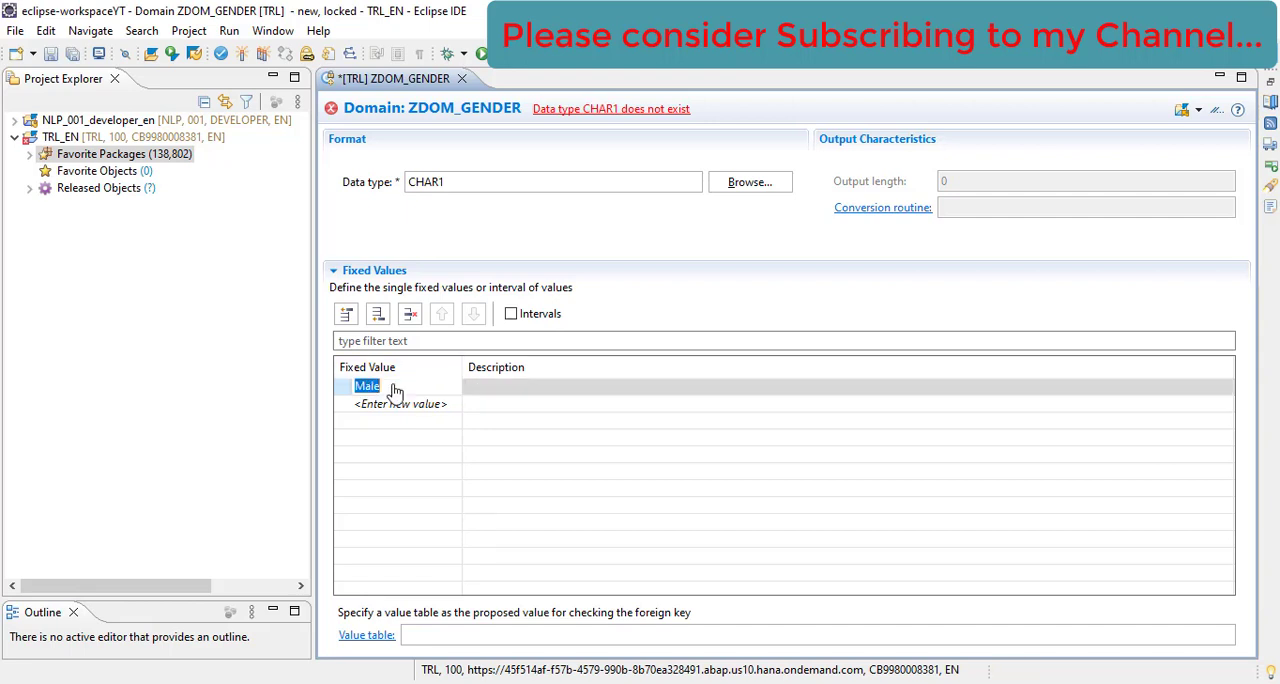
# Step: Add fixed values M 'Male' and F 'Female', then attempt to activate the domain
pyautogui.click(367, 386)
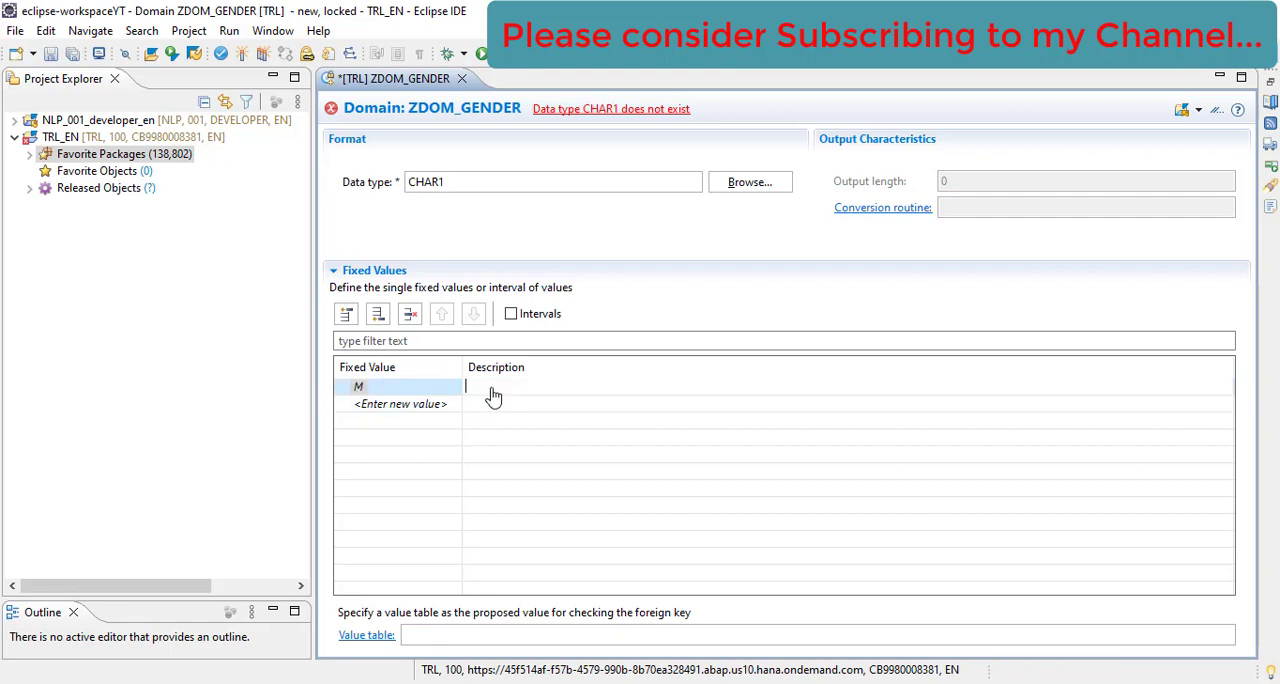
pyautogui.write('Male')
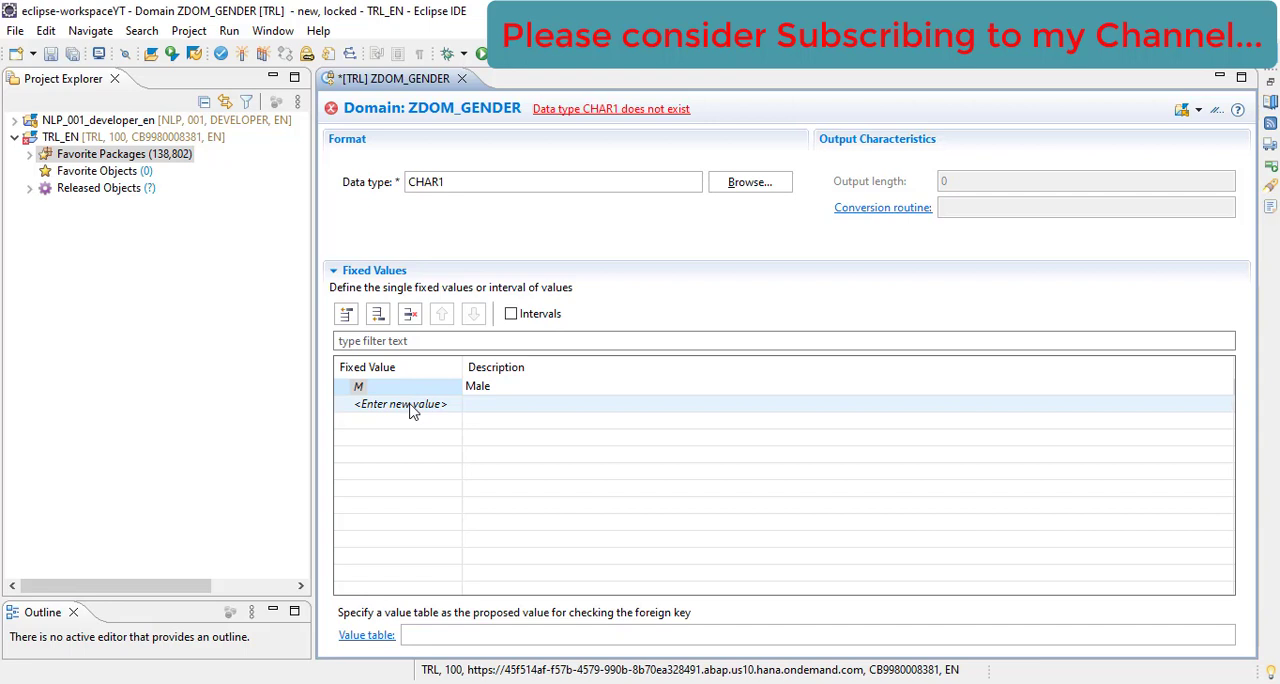
pyautogui.write('F')
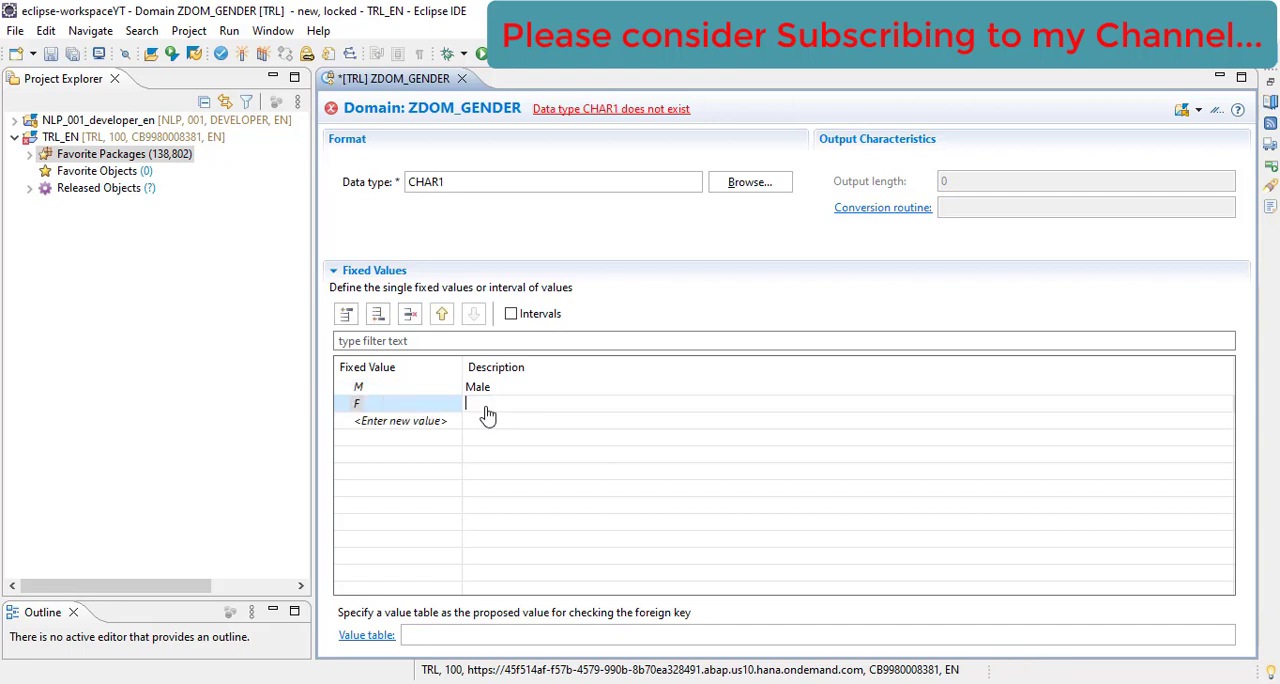
pyautogui.write('Female')
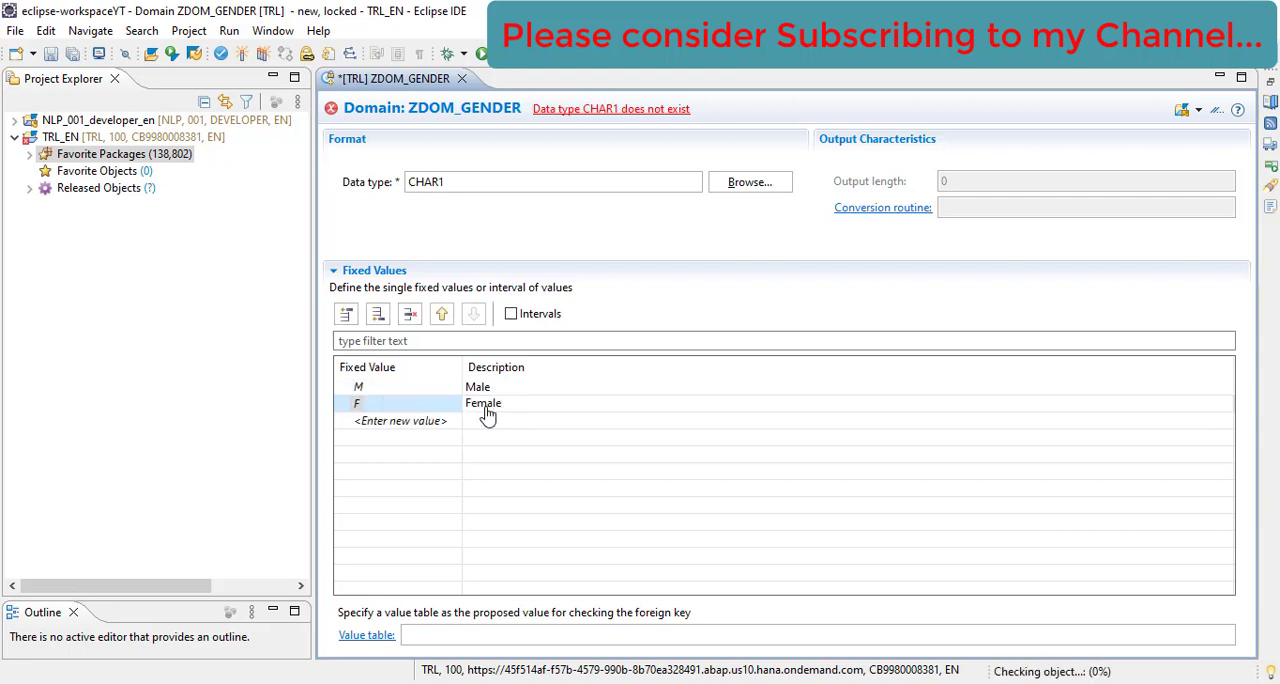
pyautogui.doubleClick(483, 403)
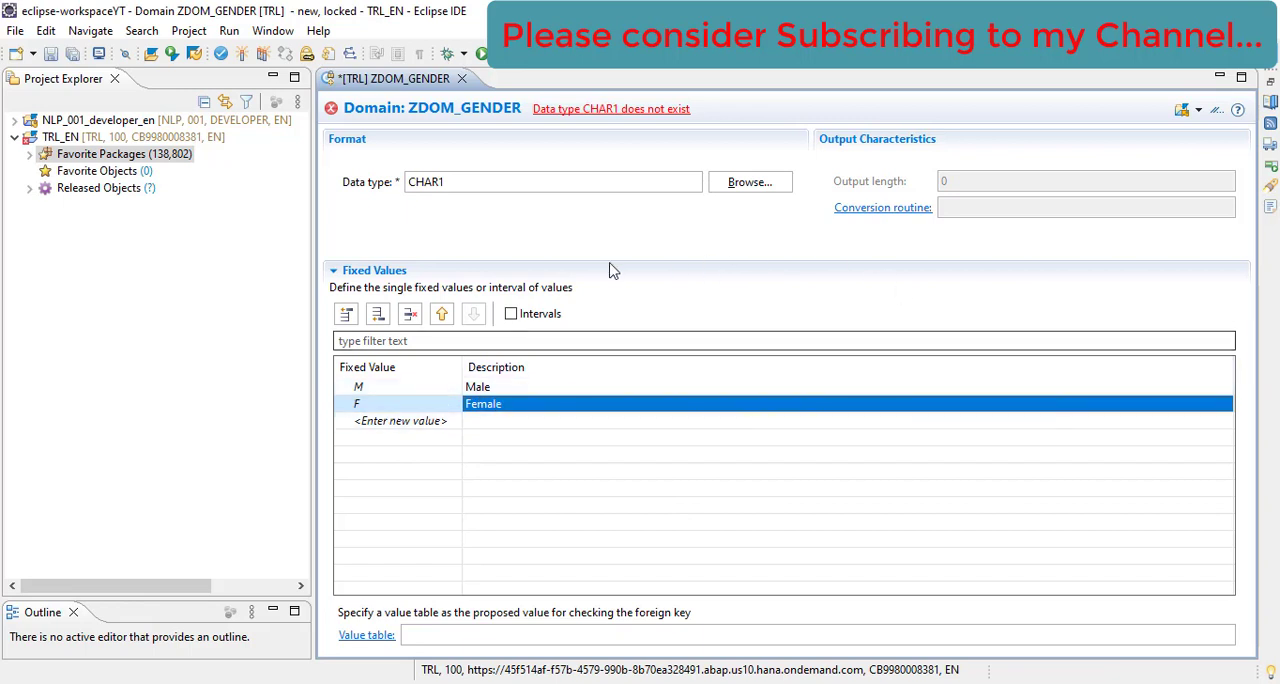
pyautogui.click(749, 181)
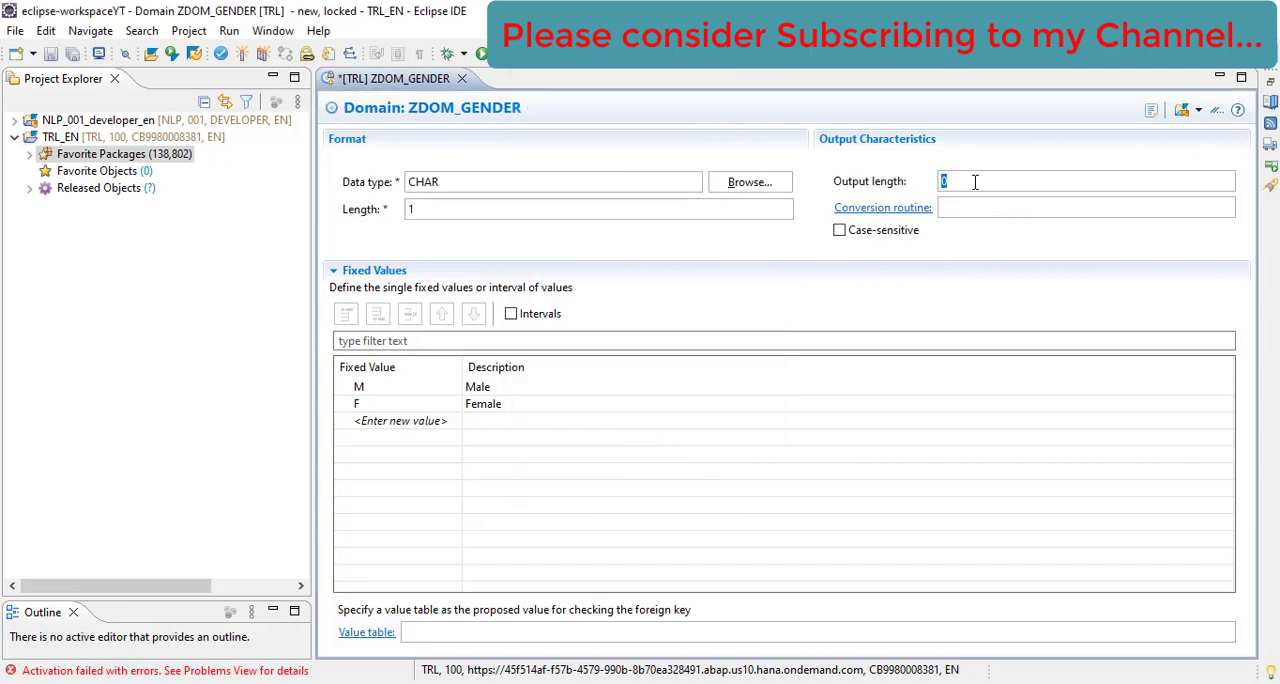
# Step: Enter 1 as the domain's length
pyautogui.write('1')
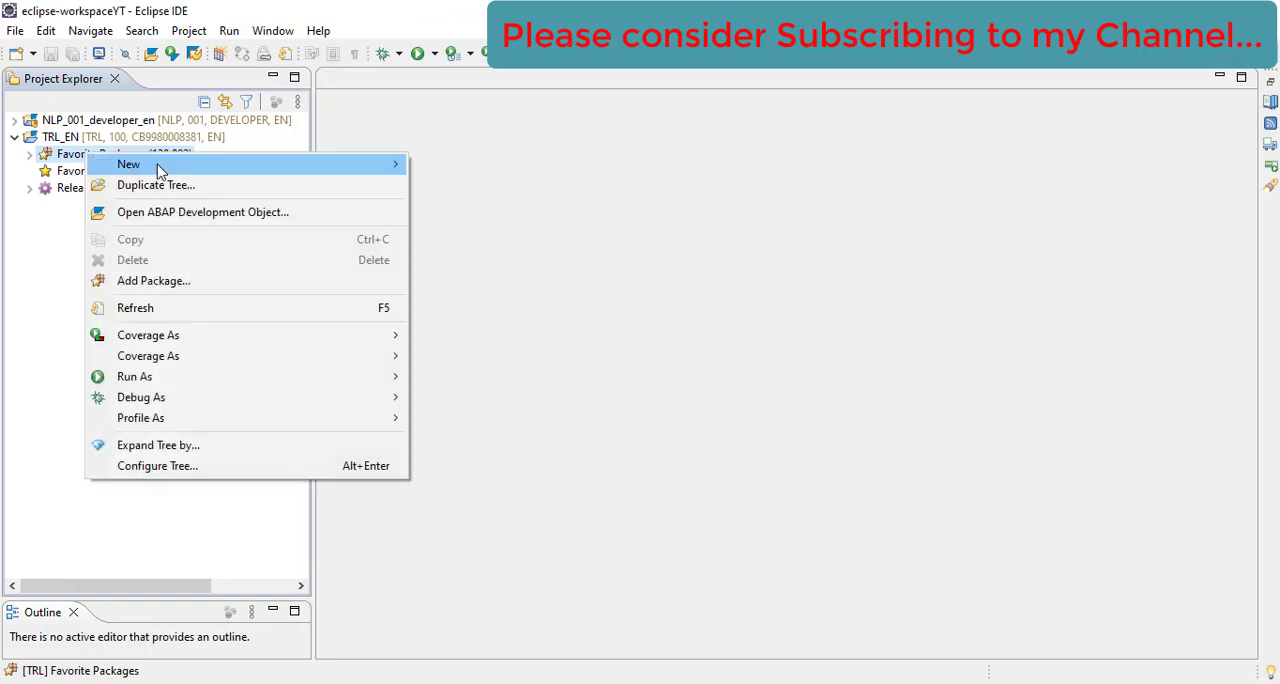
# Step: Start a new Core Data Services Data Definition object
pyautogui.click(128, 164)
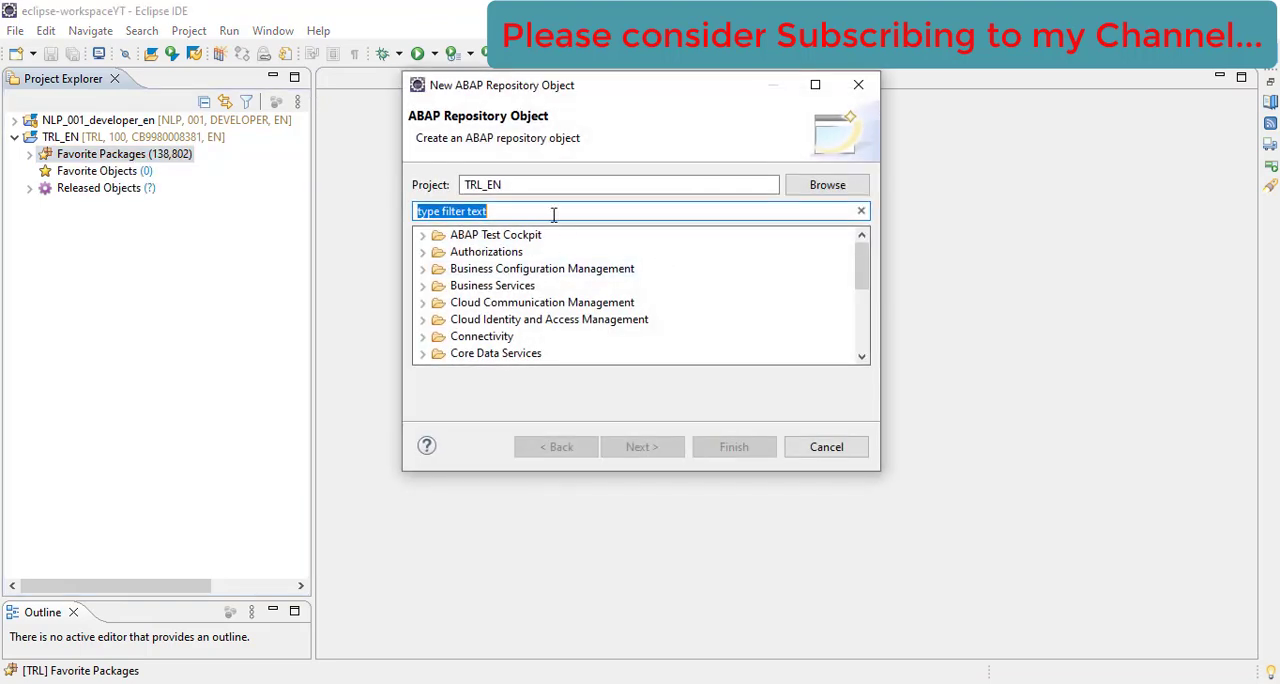
pyautogui.write('DATA')
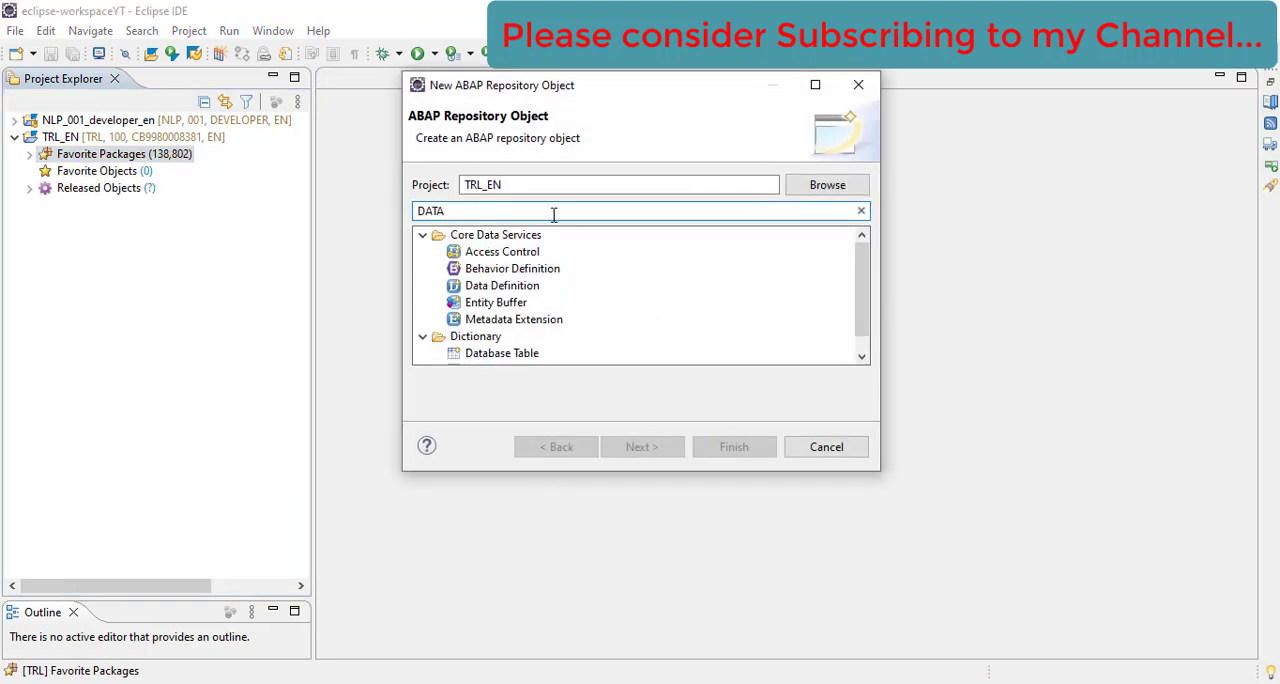
pyautogui.click(502, 285)
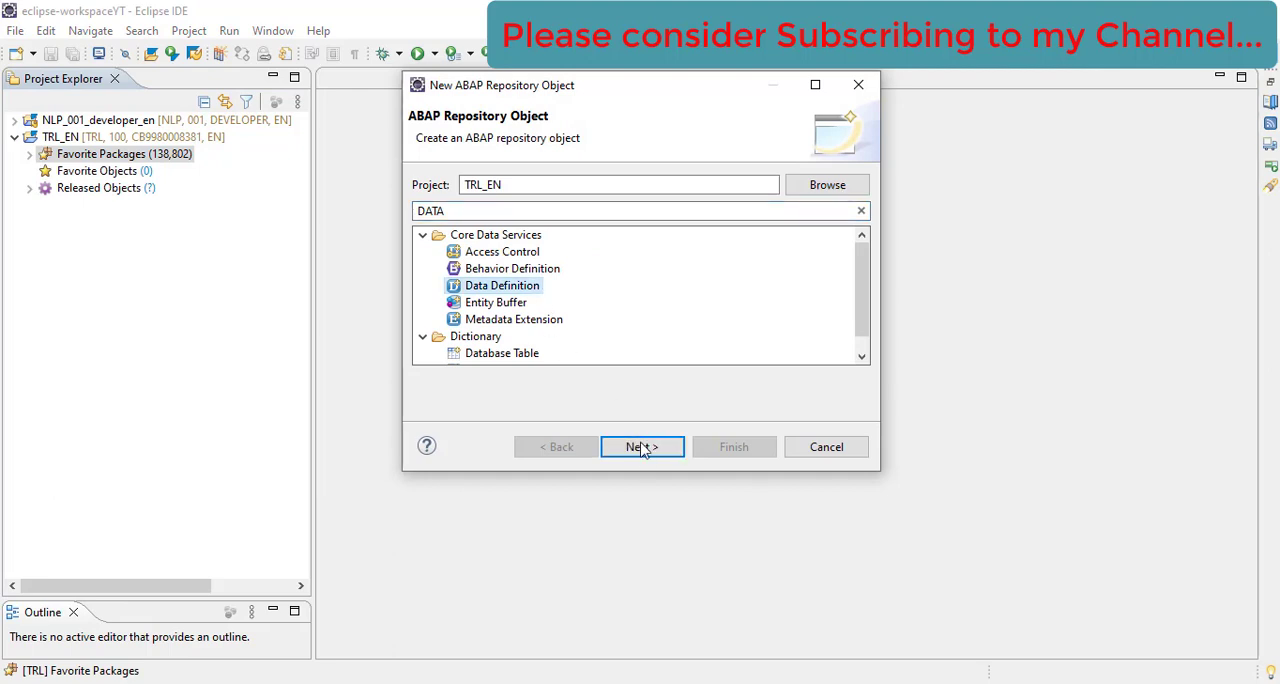
pyautogui.click(641, 447)
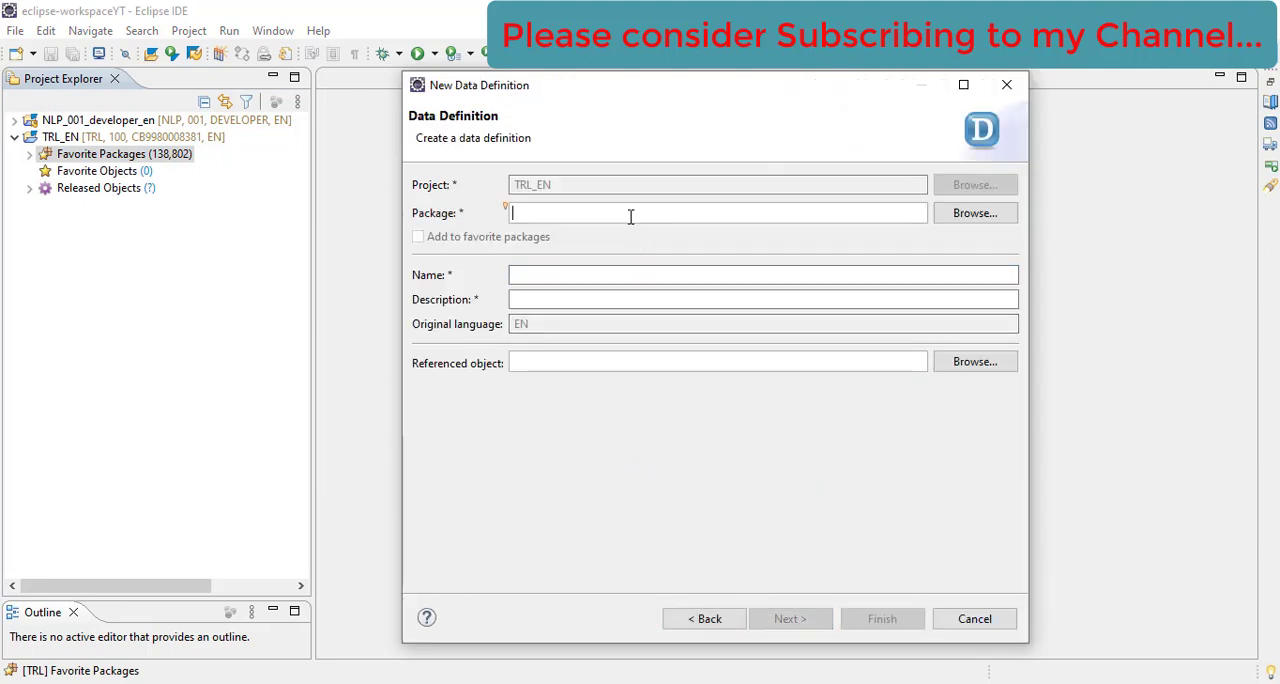
# Step: Enter package ZCIM_AB, name ZI_READ_DOMAIN and description 'Domain Read'
pyautogui.write('ZCIm')
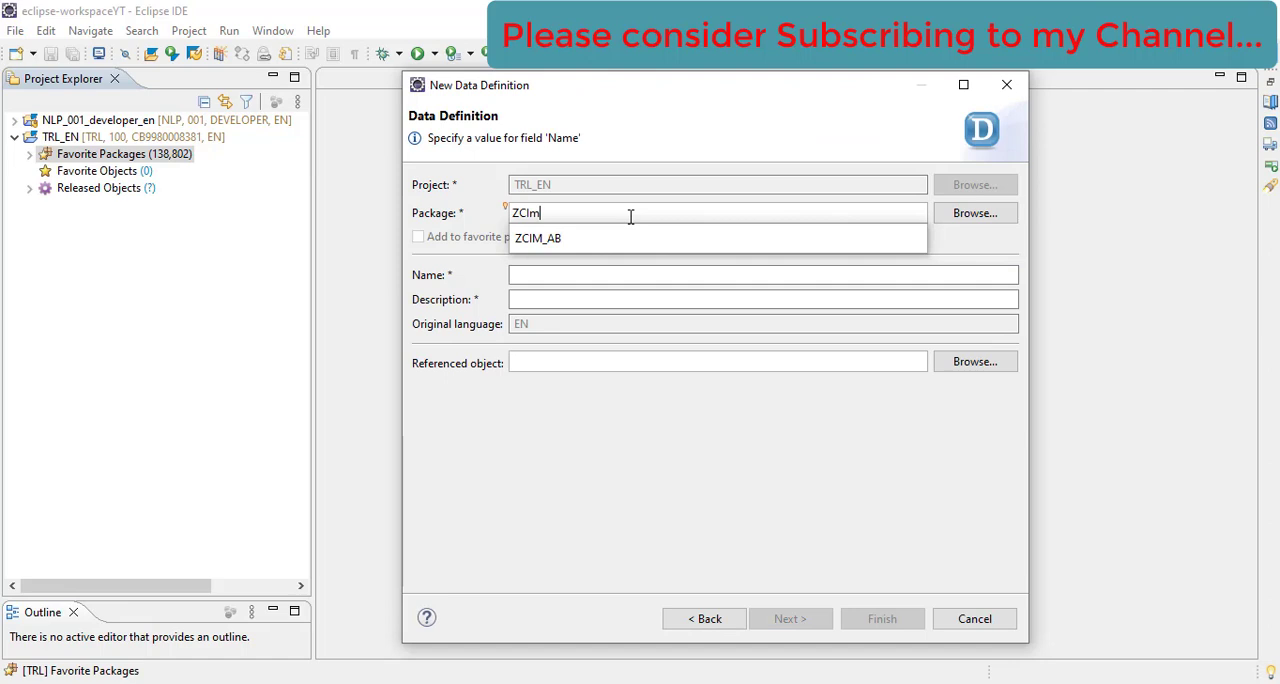
pyautogui.click(538, 238)
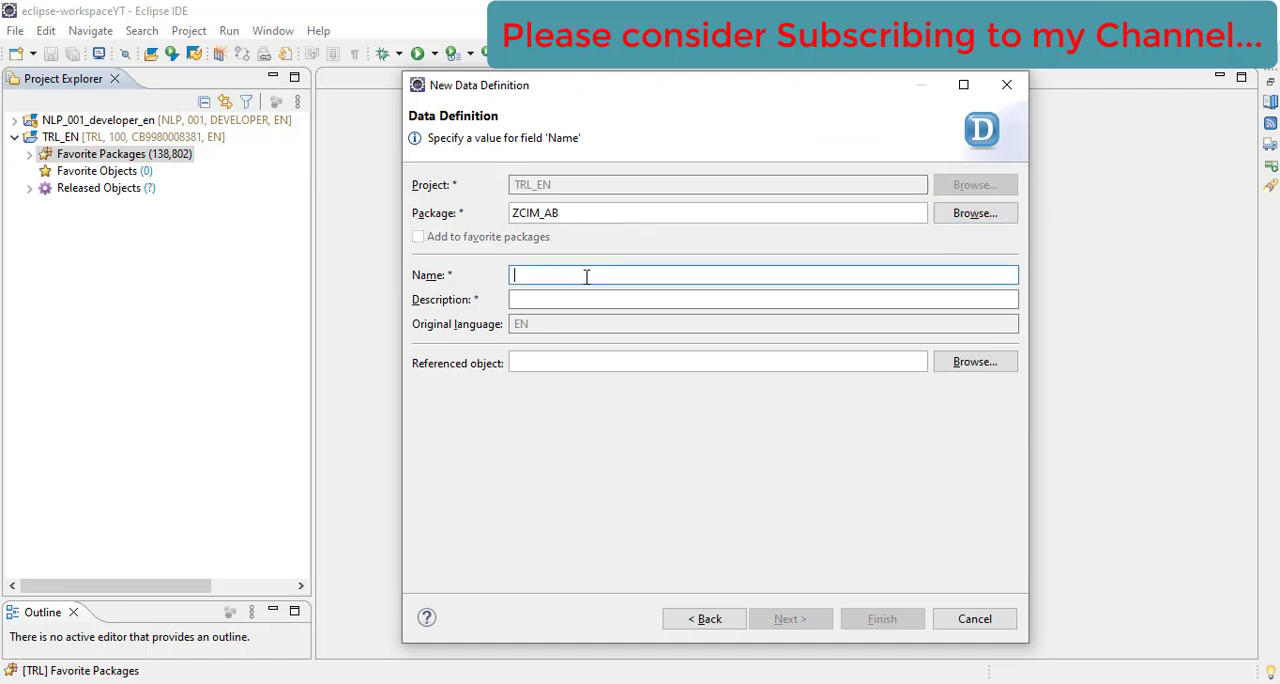
pyautogui.write('ZI_READ_')
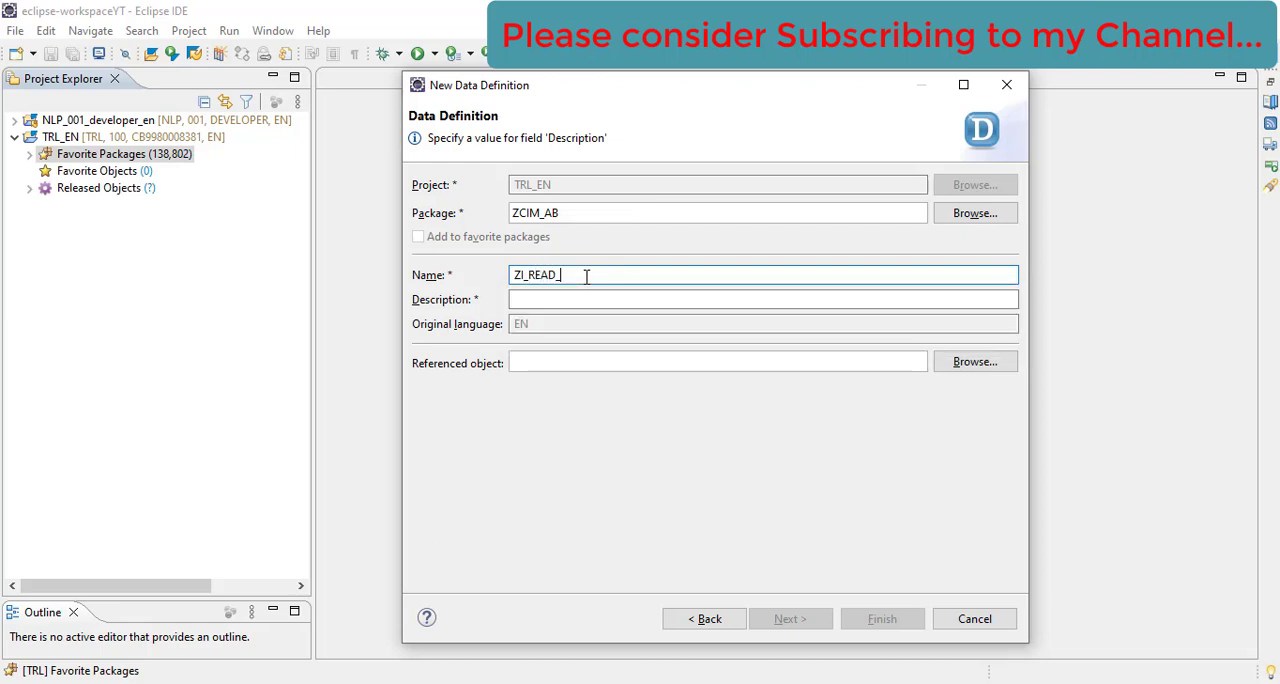
pyautogui.write('DOMAIN')
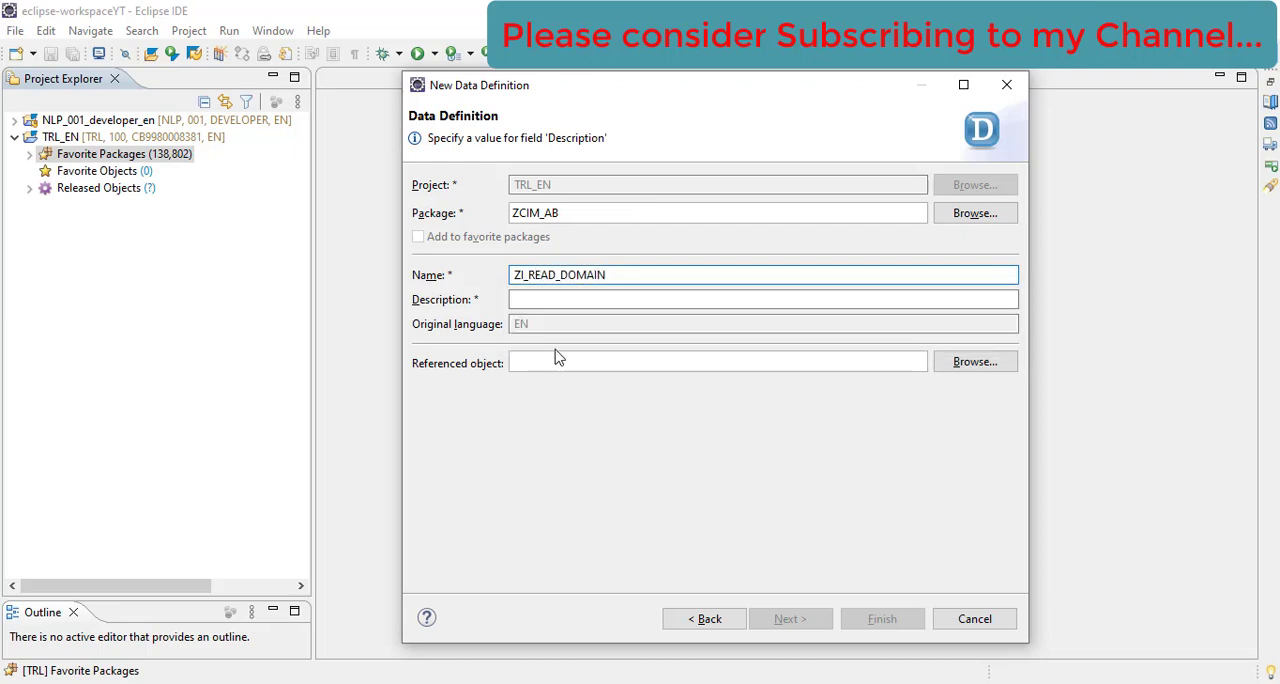
pyautogui.write('Domain Read')
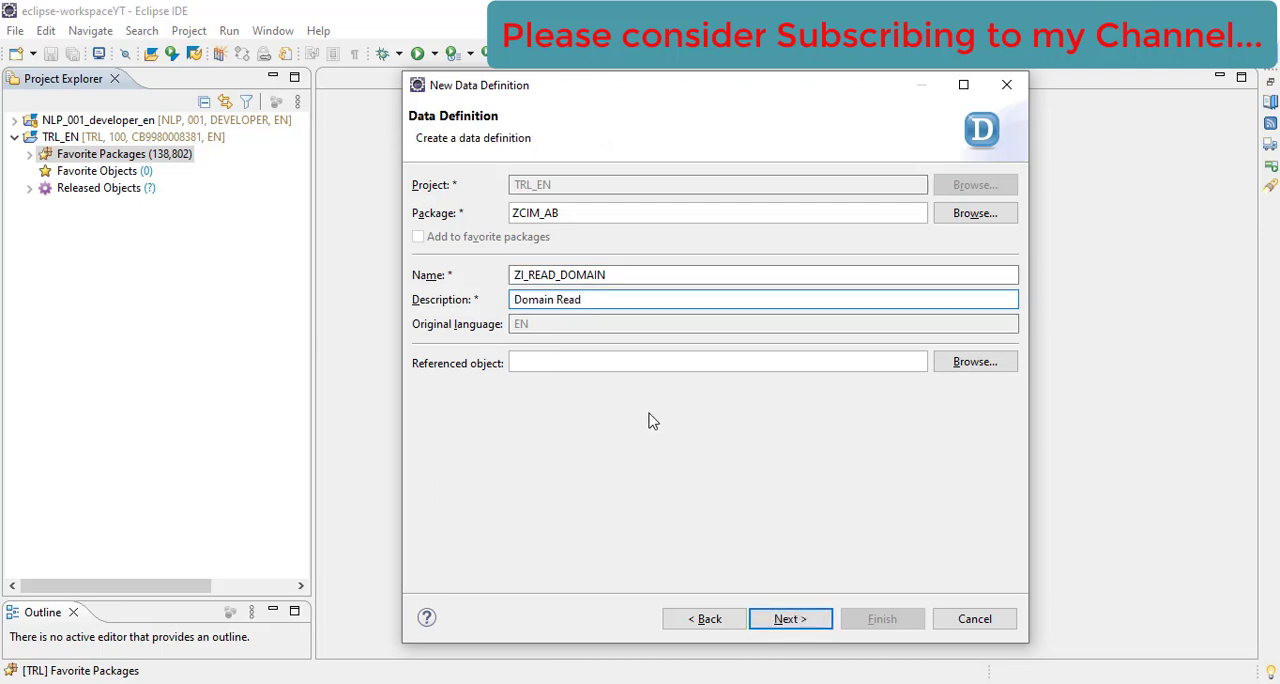
# Step: Choose the Define View Entity template and finish creating the data definition
pyautogui.click(790, 618)
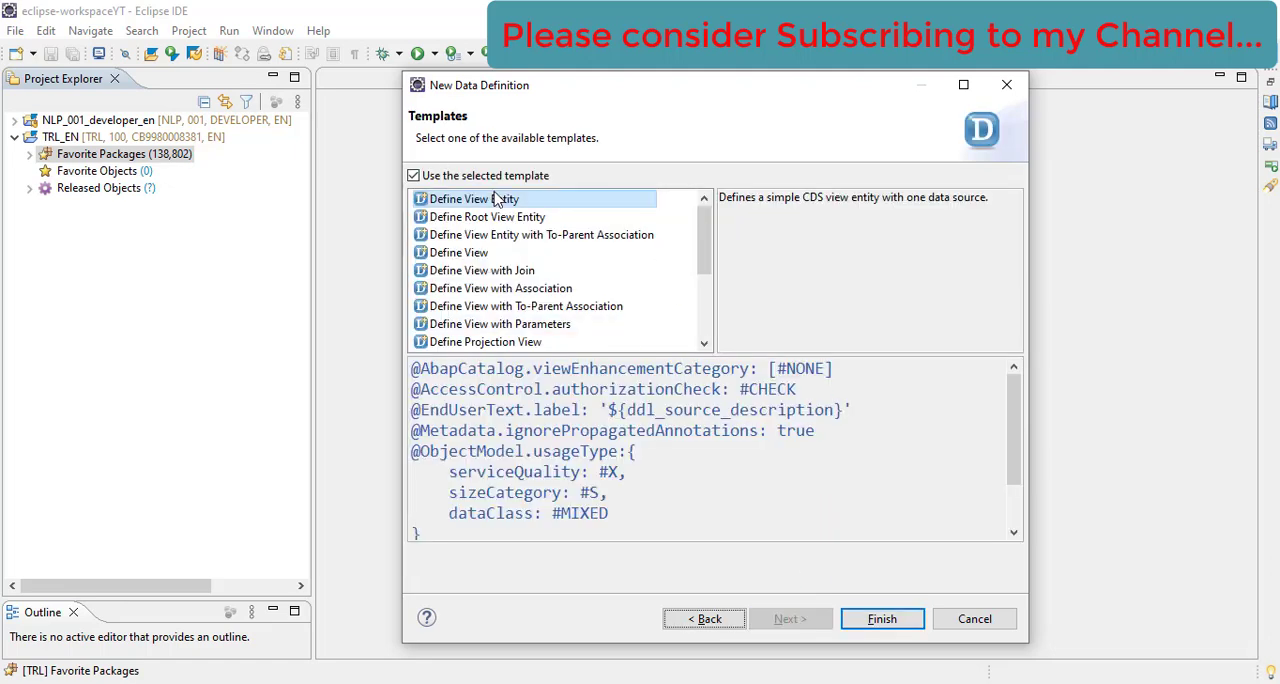
pyautogui.click(881, 618)
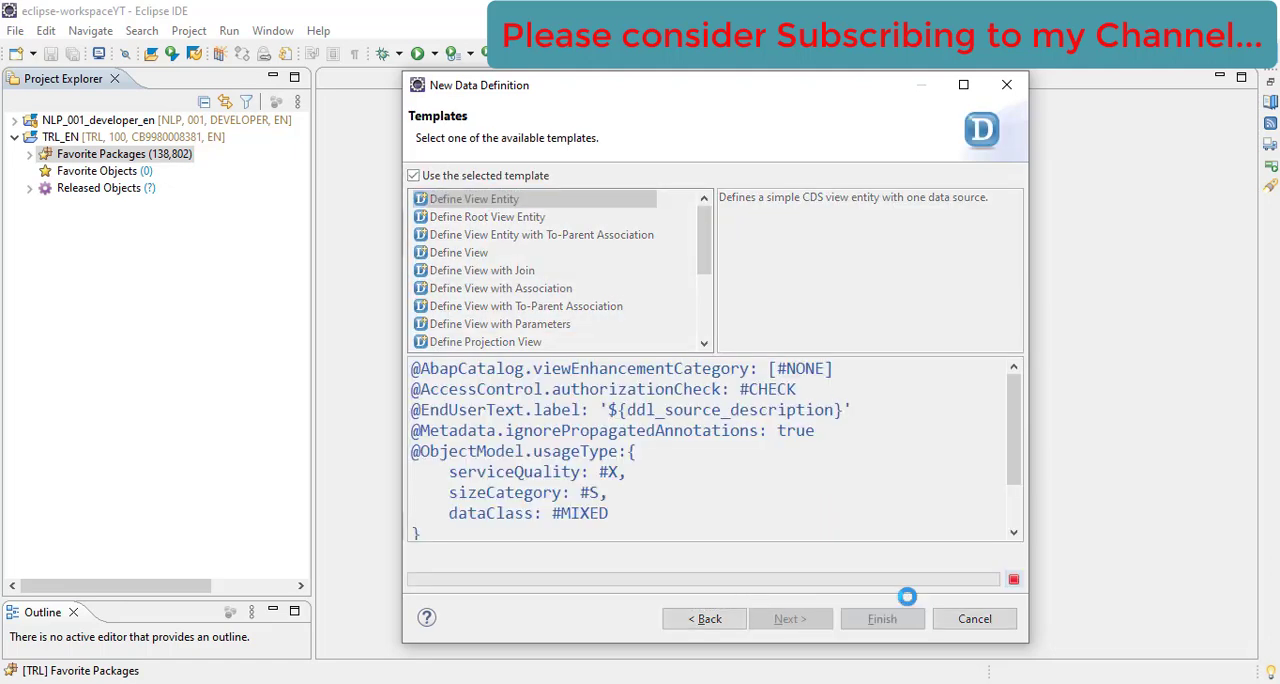
pyautogui.click(881, 618)
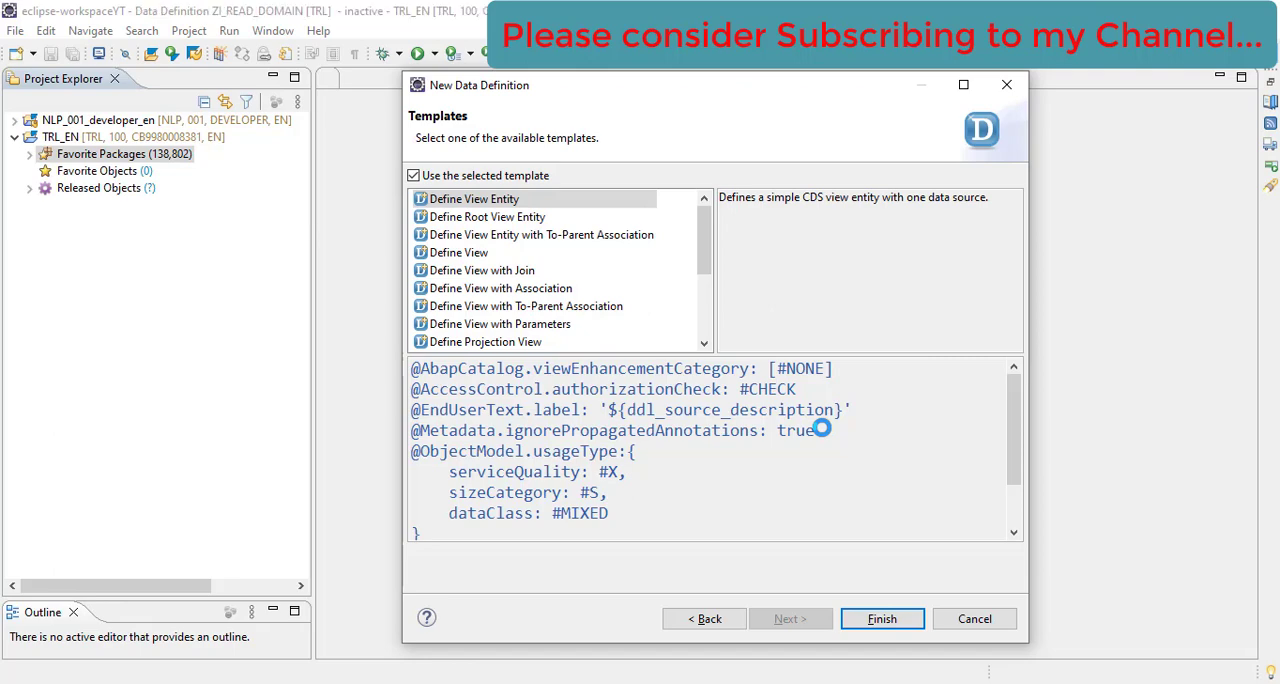
pyautogui.click(881, 618)
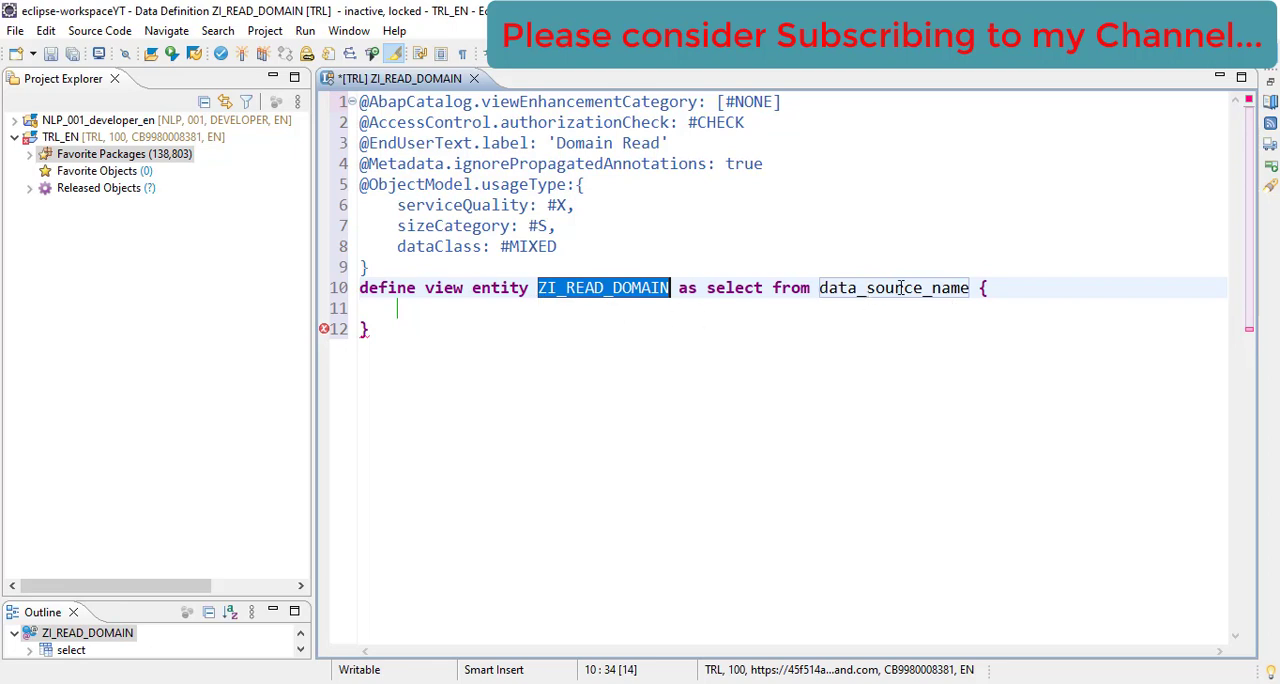
# Step: Replace the data source placeholder with DDCDS_CUSTOMER_DOMAIN_VALUE_T
pyautogui.doubleClick(893, 288)
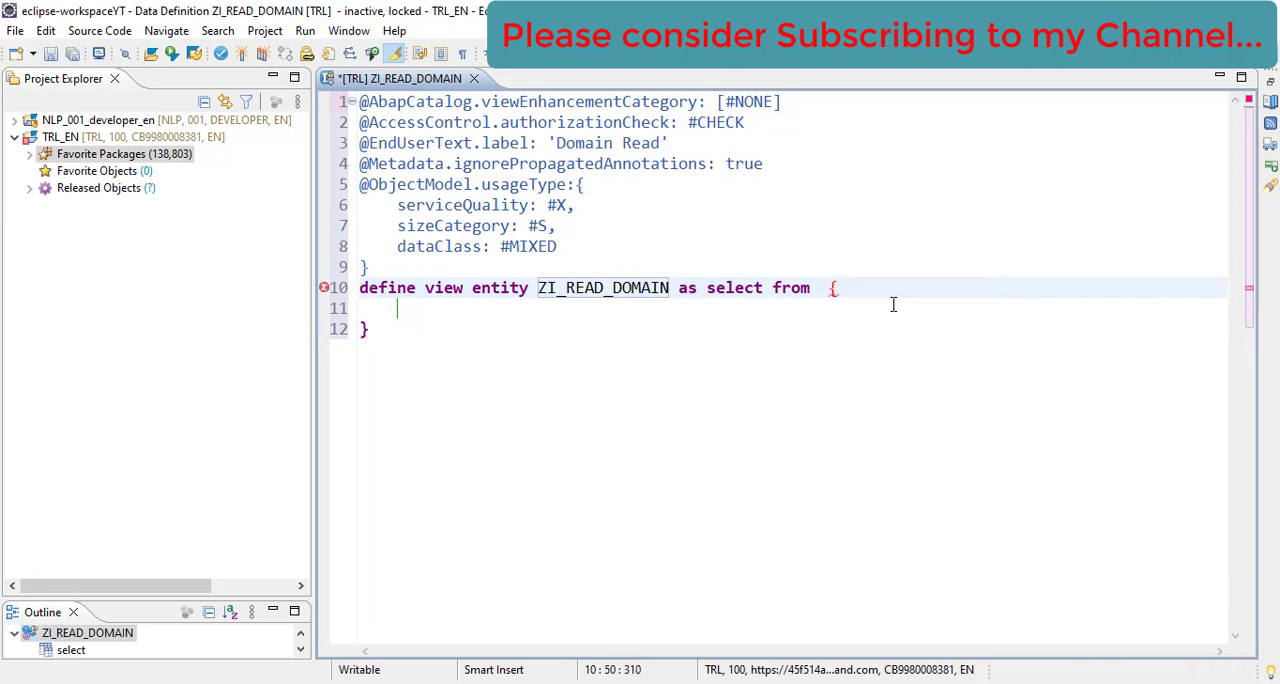
pyautogui.write('DD')
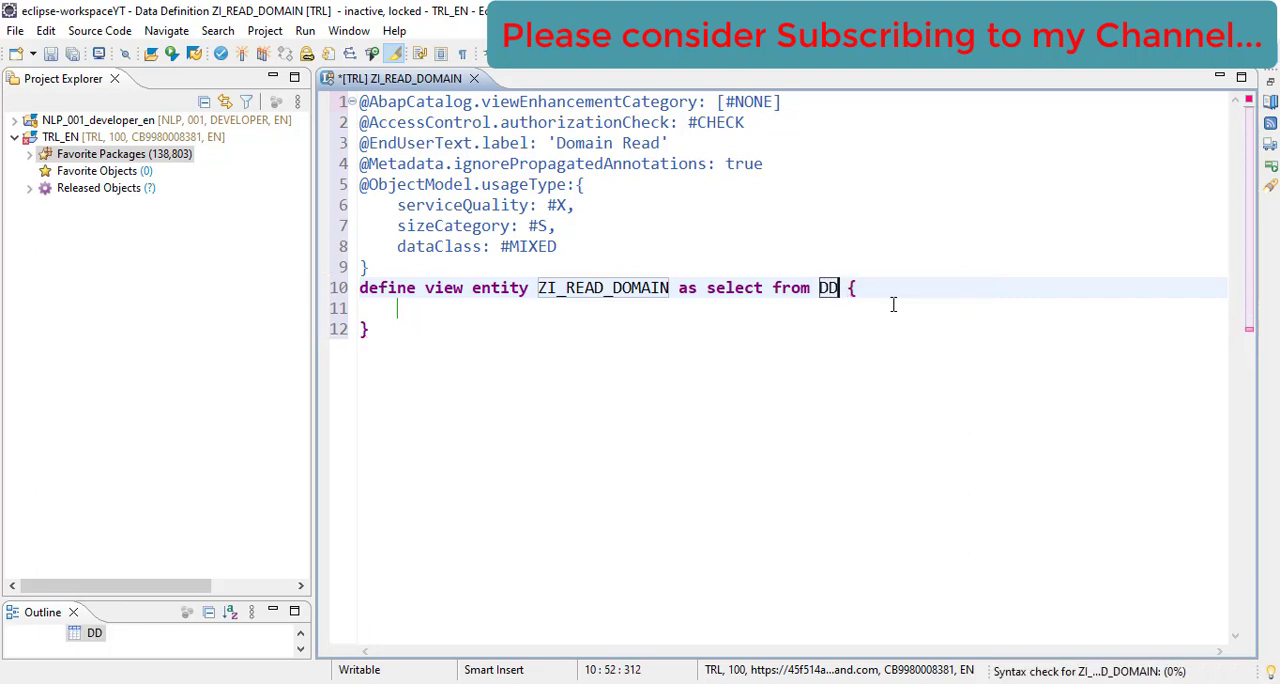
pyautogui.write('CDS')
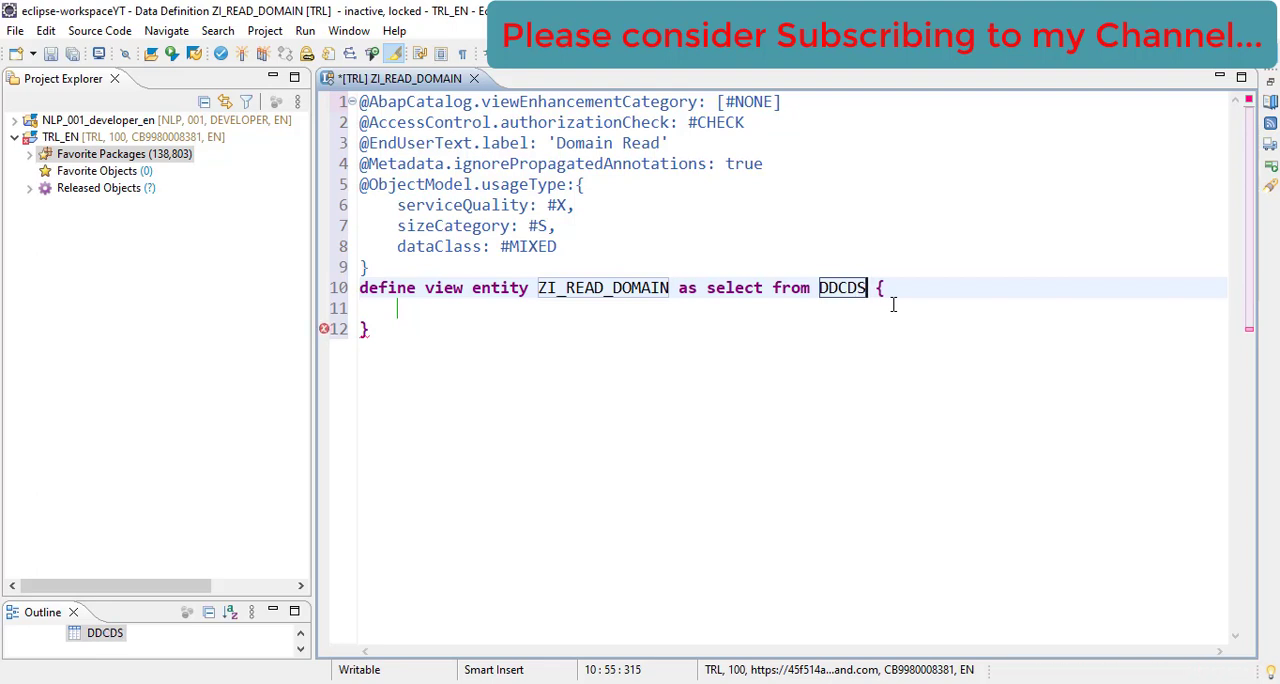
pyautogui.write('_CUS')
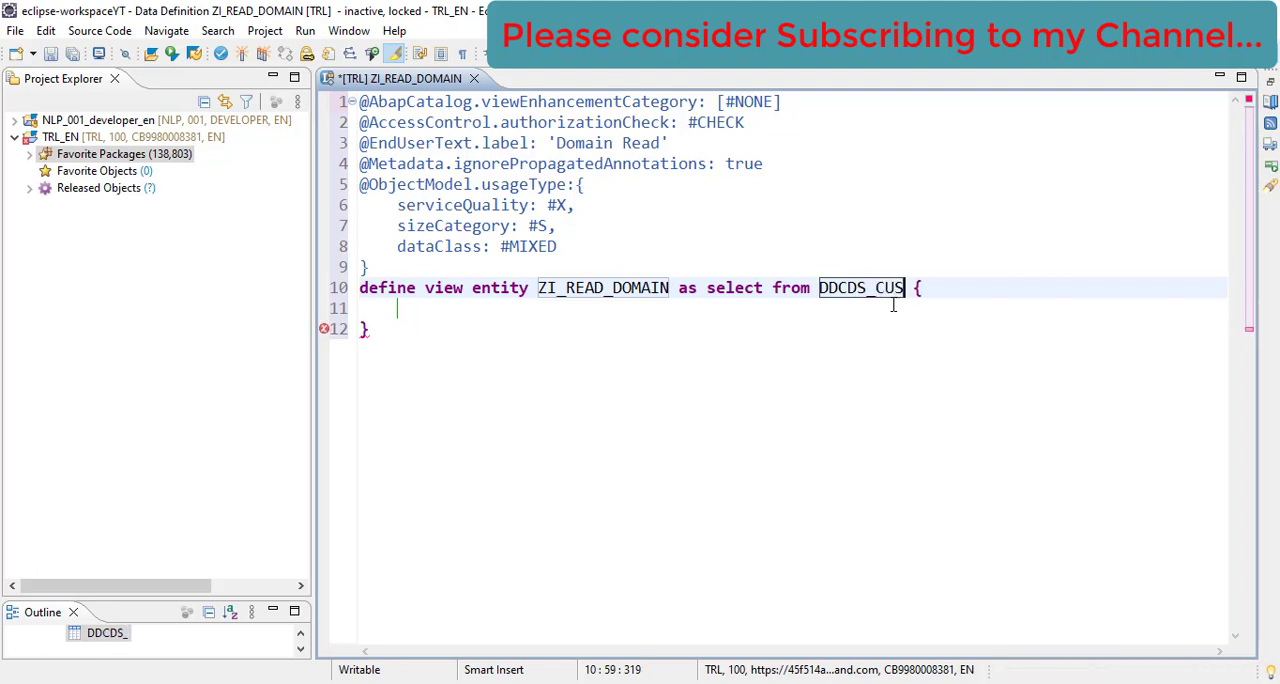
pyautogui.write('TOMER')
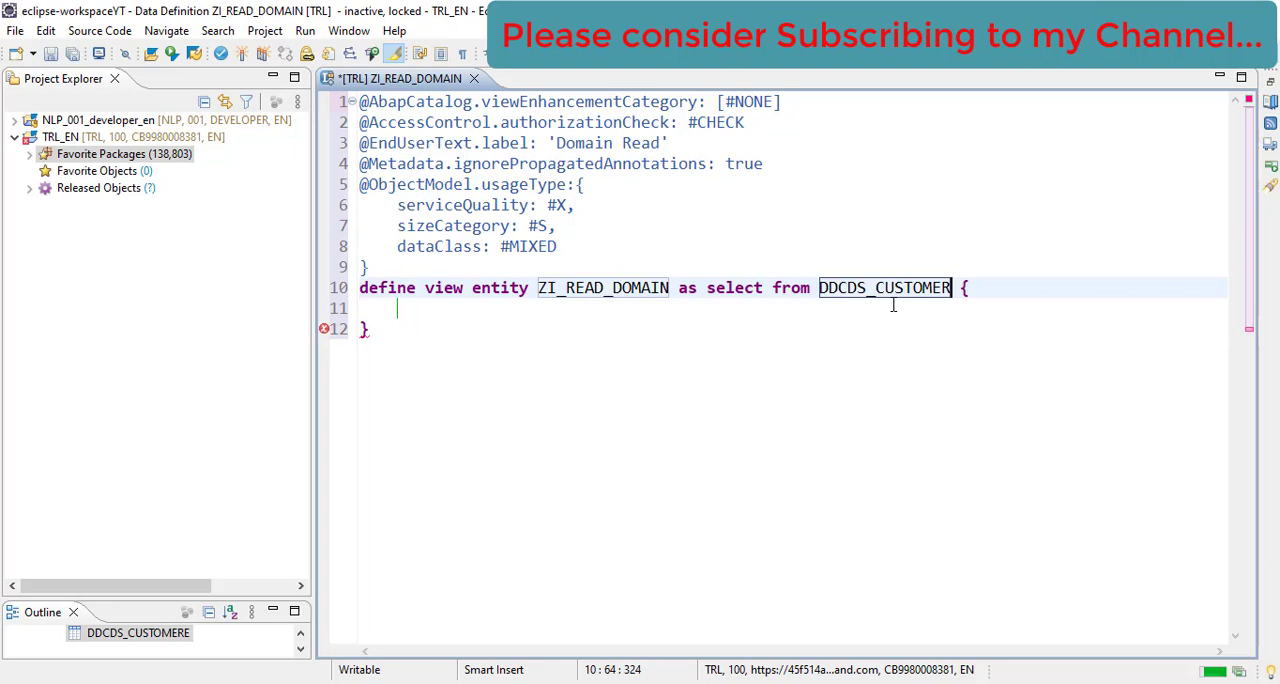
pyautogui.write('_D')
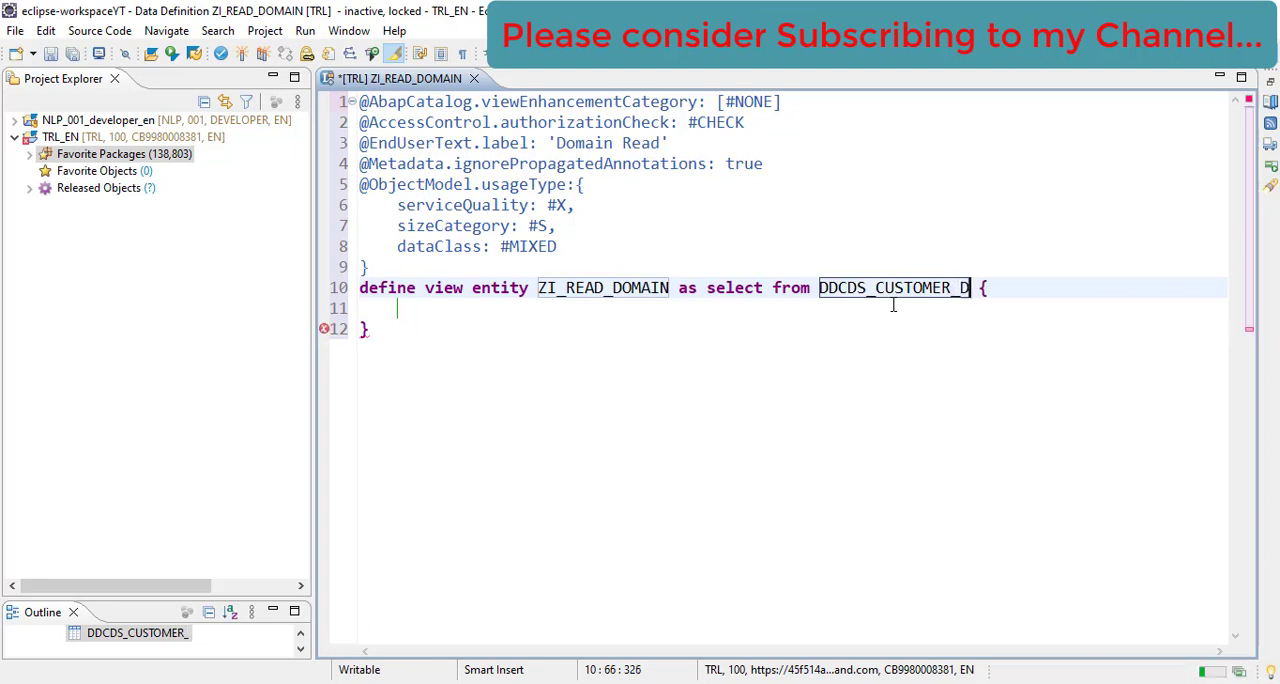
pyautogui.write('OMAIN_VALUE_T( p_domain_name:')
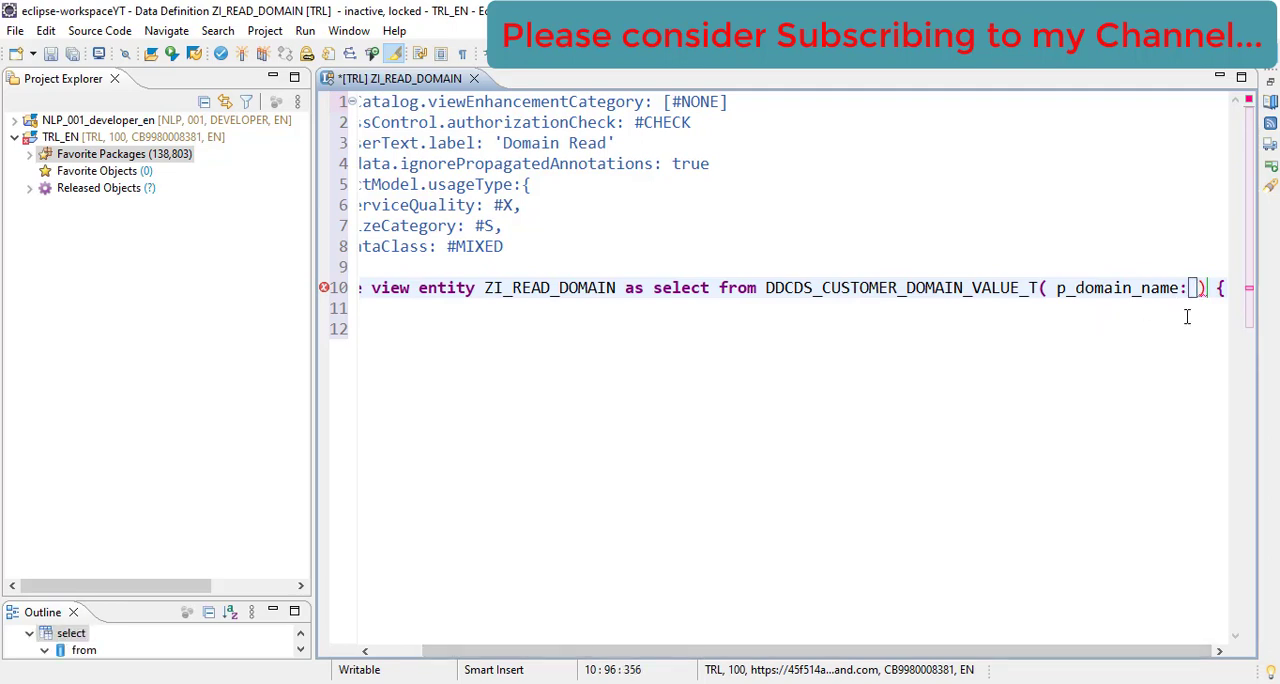
# Step: Set the p_domain_name parameter to 'ZDOM_GENDER'
pyautogui.write("'")
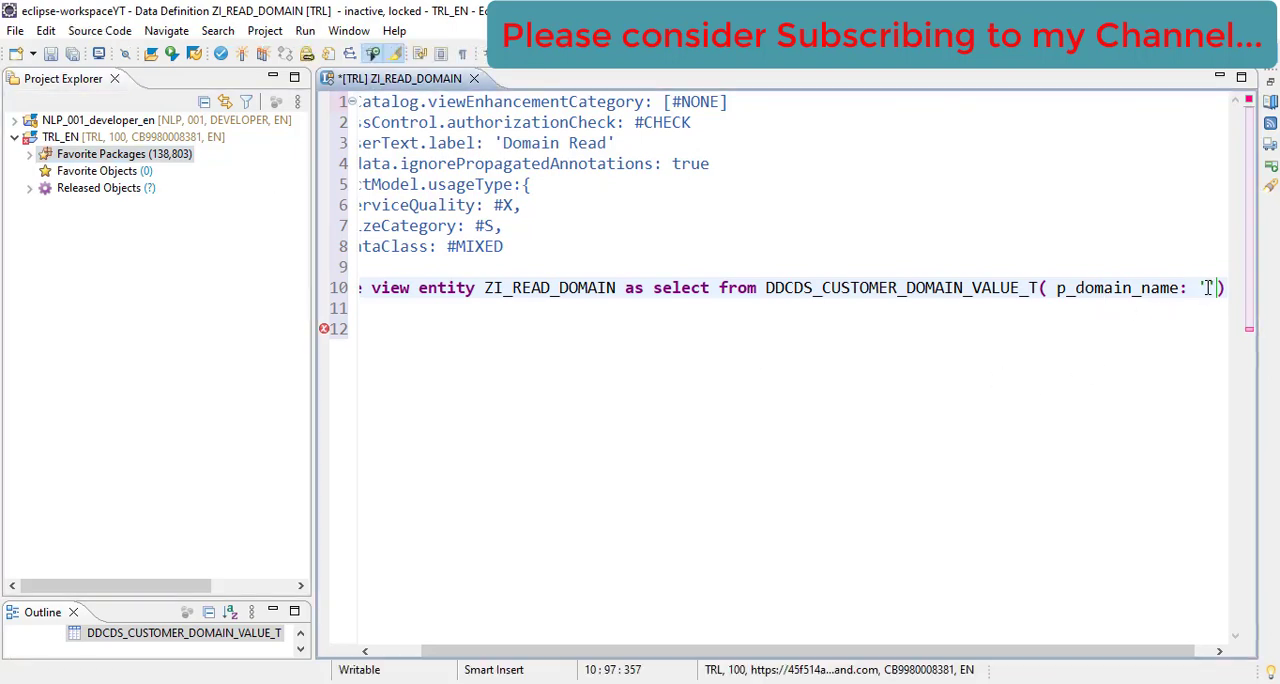
pyautogui.write('Z')
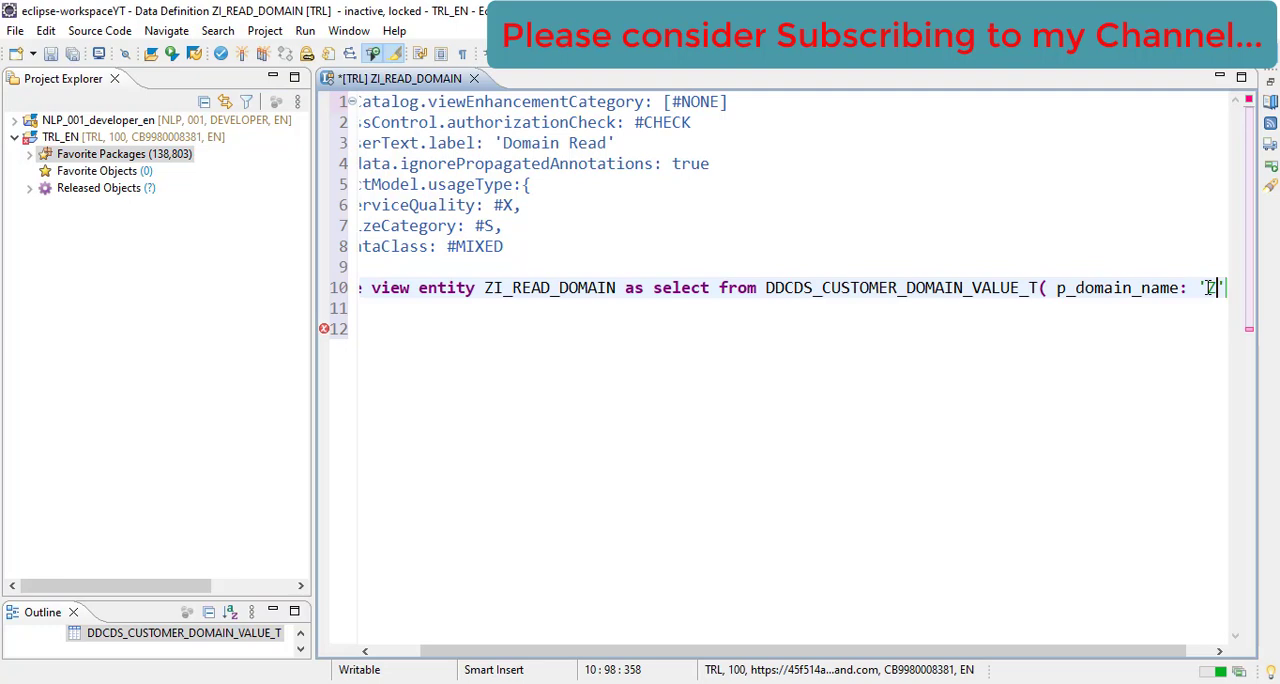
pyautogui.write('DOM_GEND')
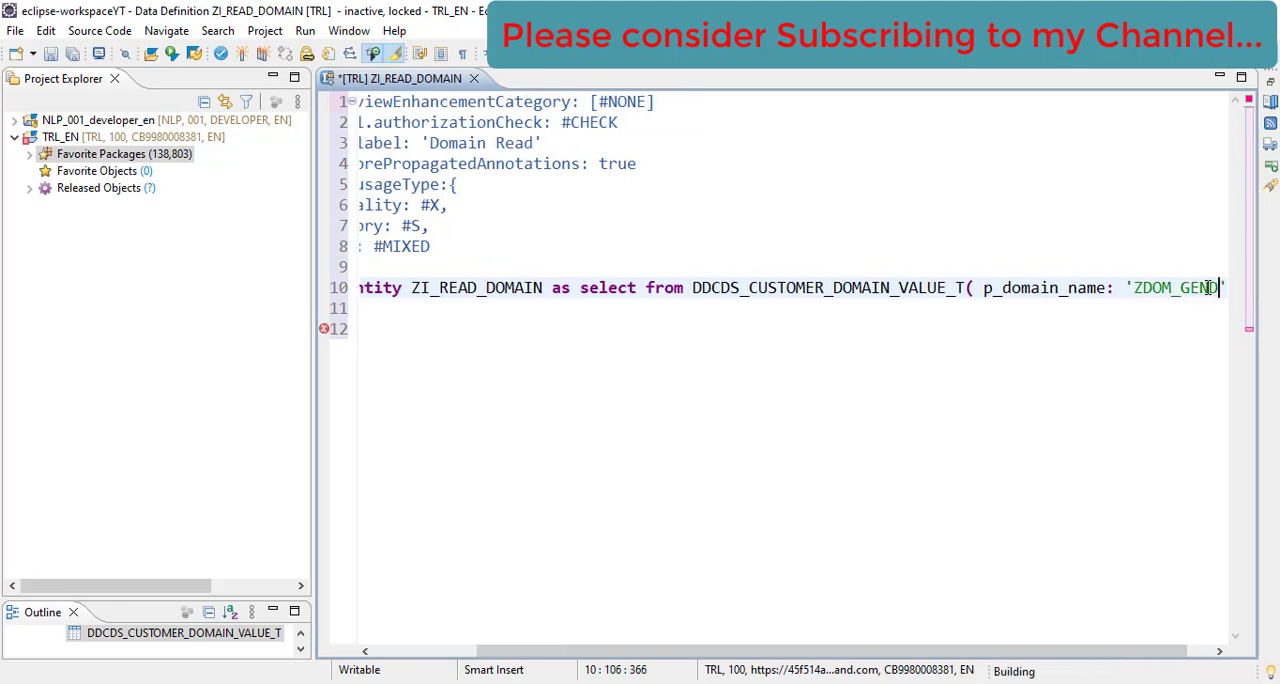
pyautogui.write('ER')
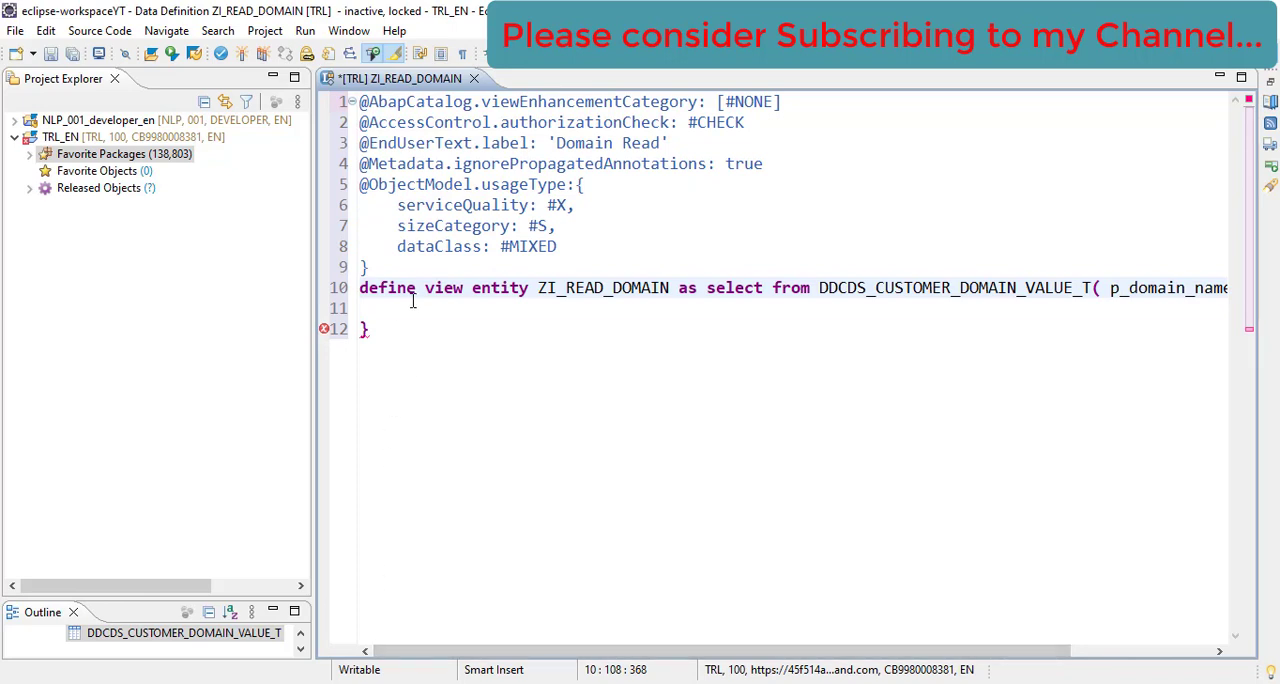
pyautogui.click(420, 307)
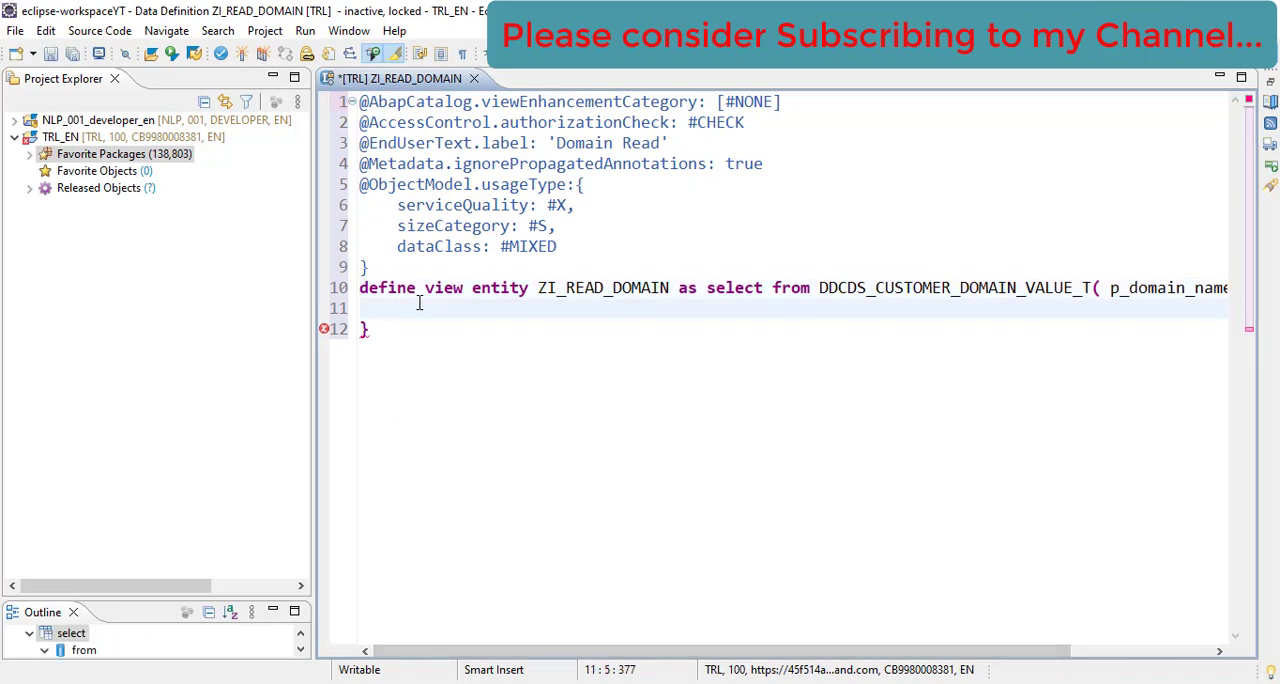
pyautogui.write('key domain_name,')
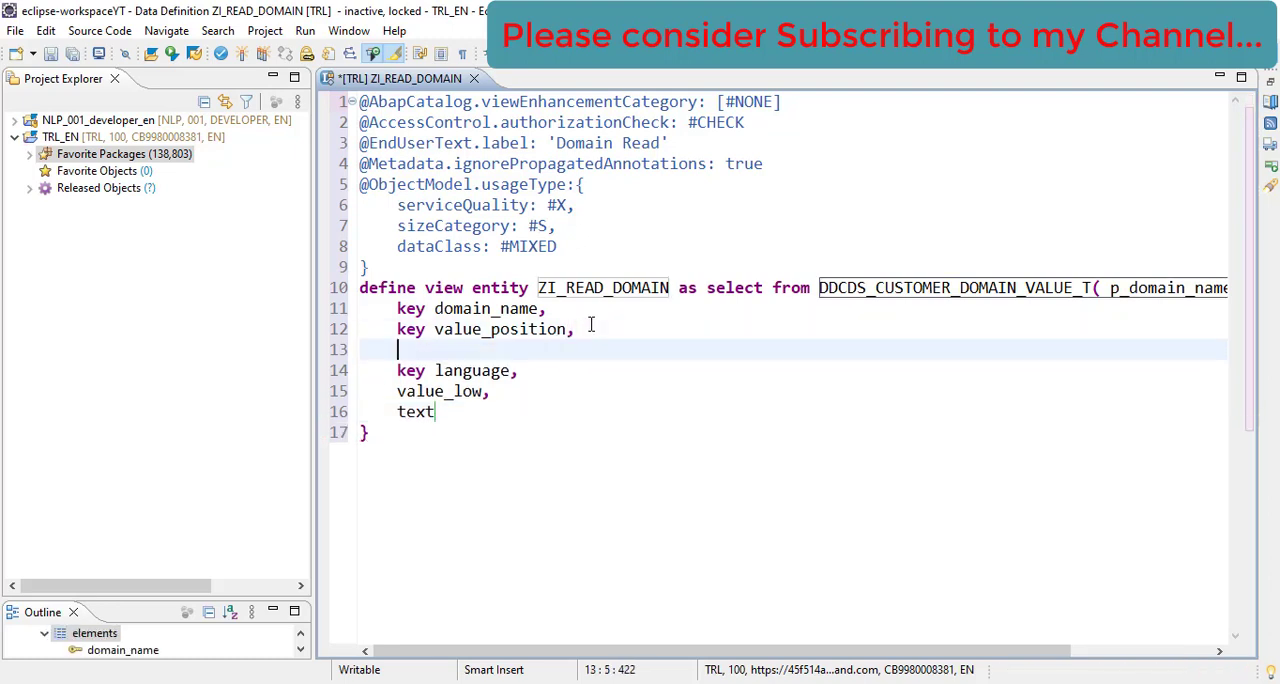
pyautogui.write('@')
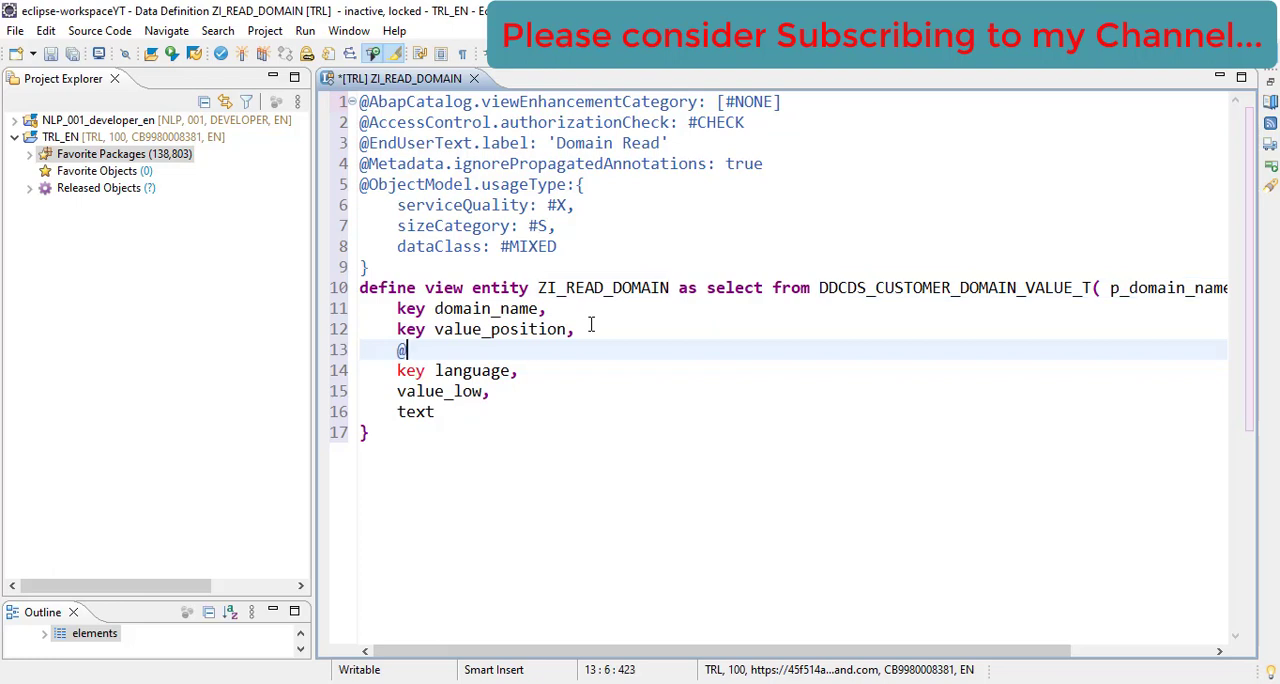
pyautogui.write('se')
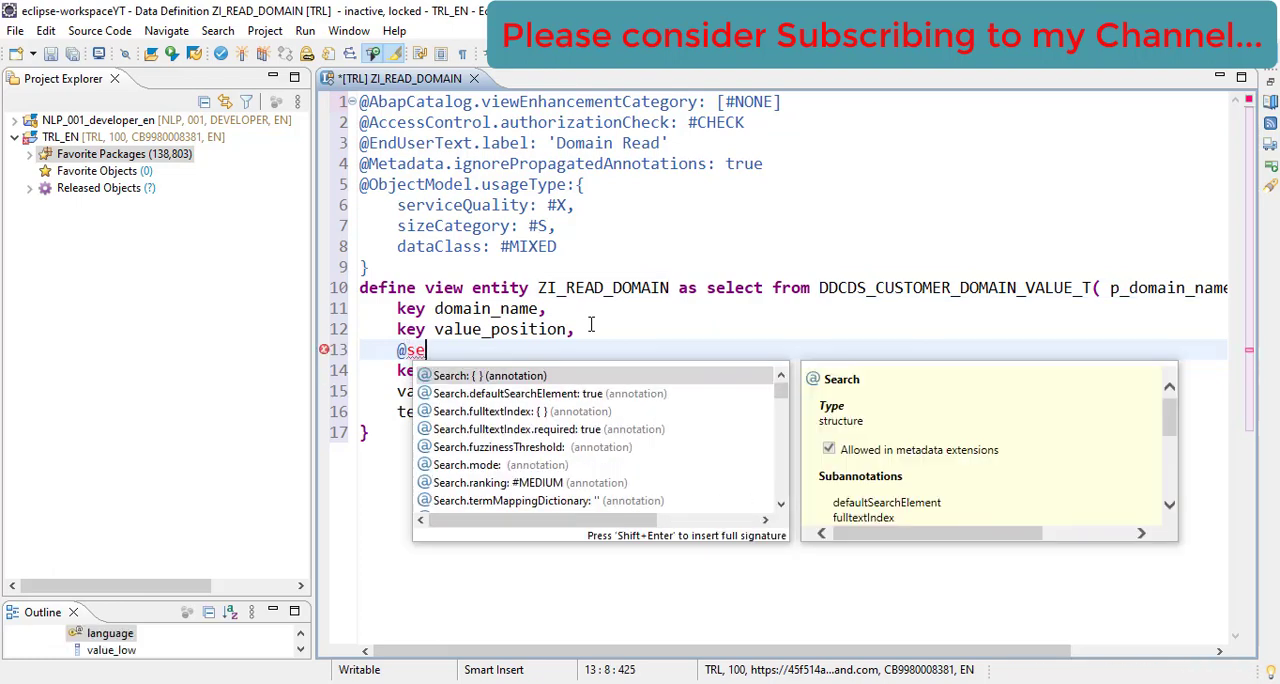
pyautogui.write('am')
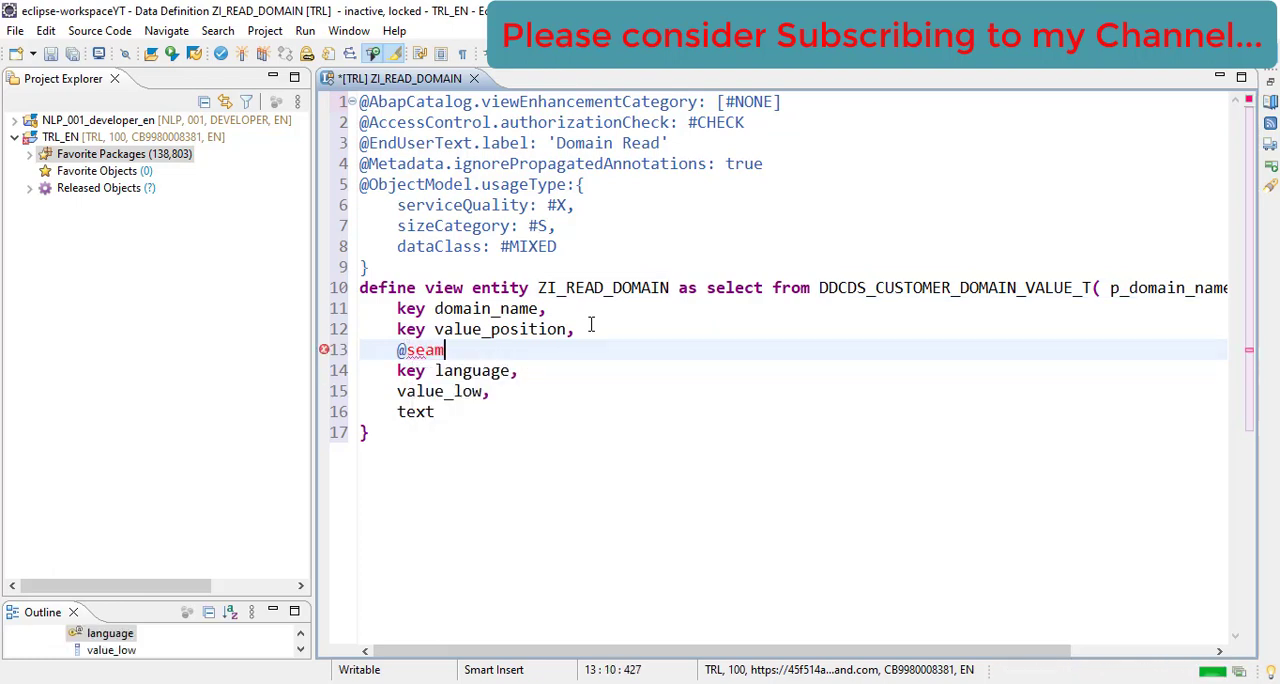
pyautogui.press('BackSpace')
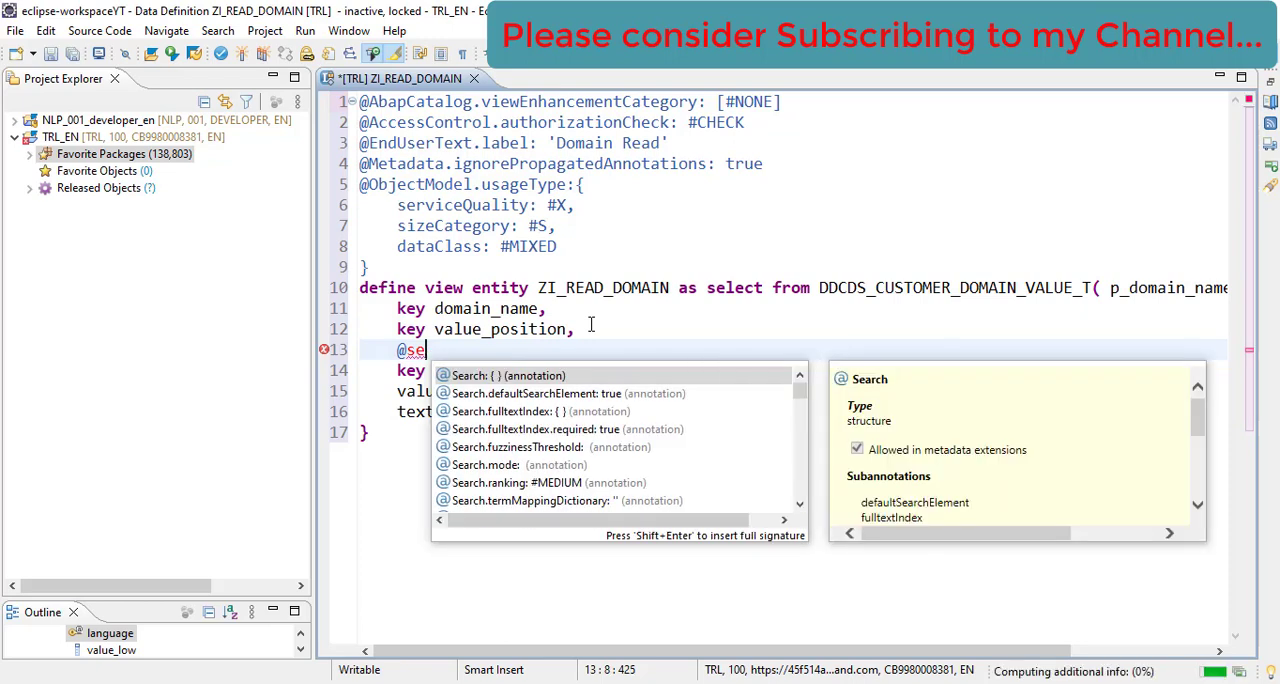
pyautogui.write('mantics.language: true')
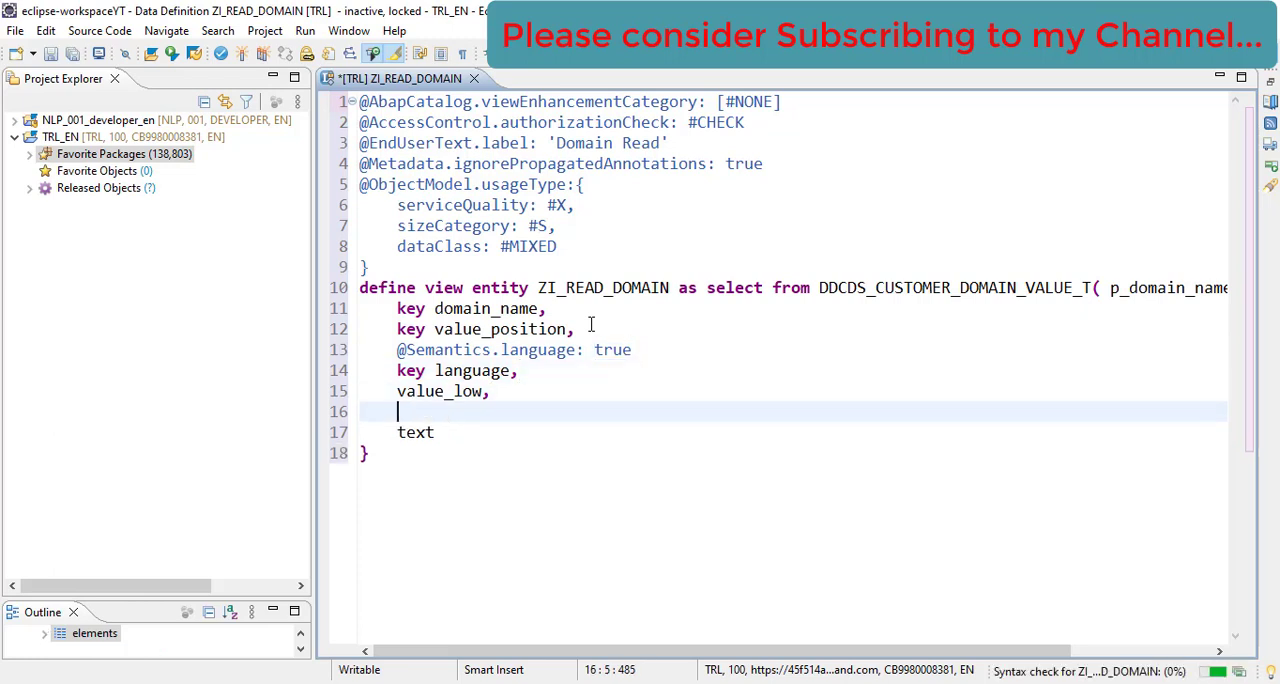
pyautogui.write('@Seman')
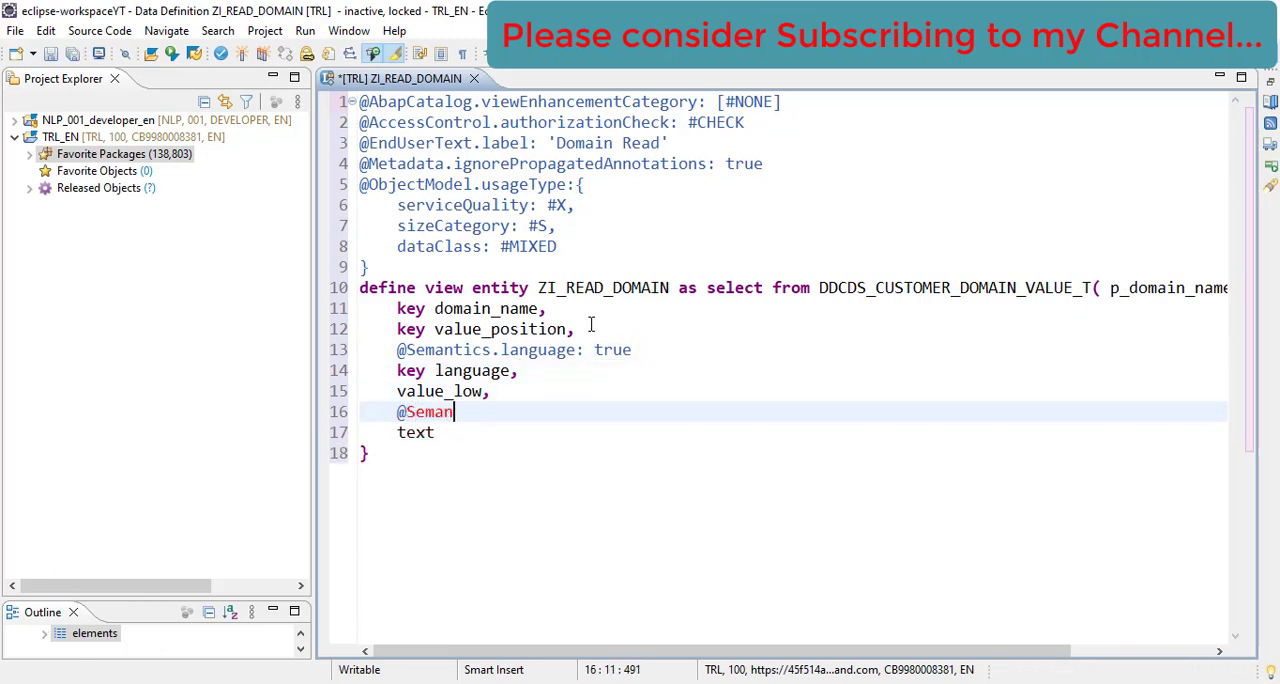
pyautogui.write('tics')
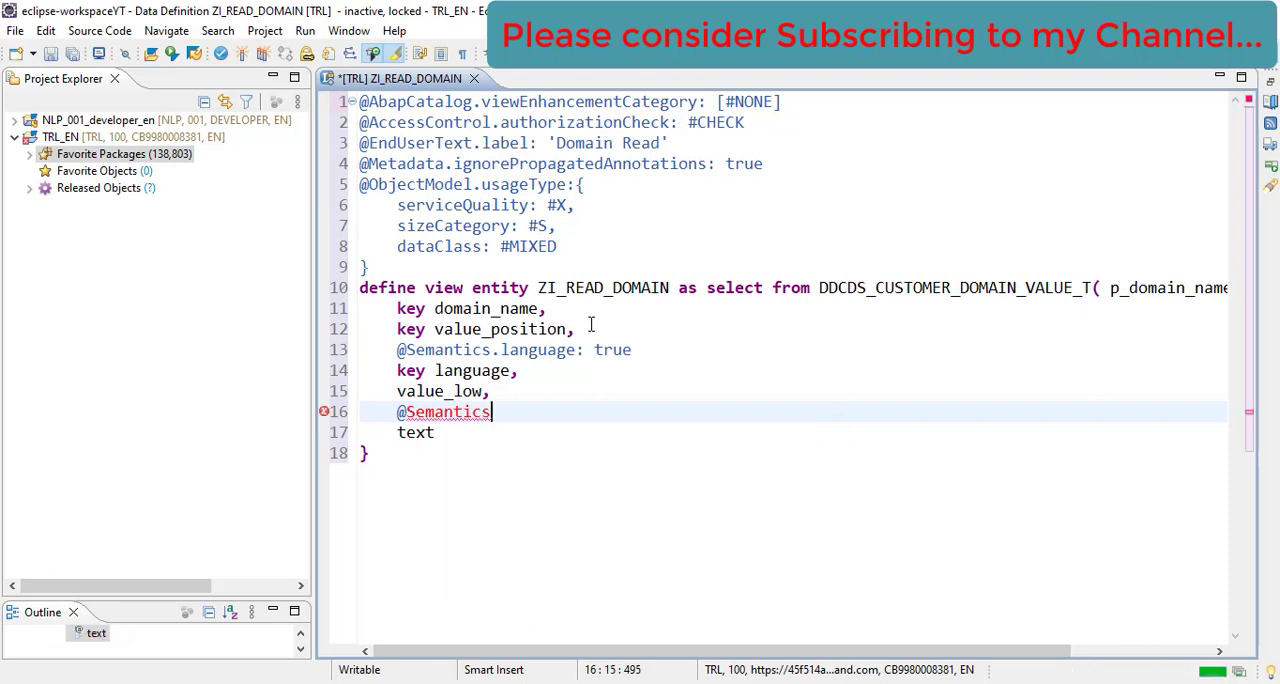
pyautogui.write('.te')
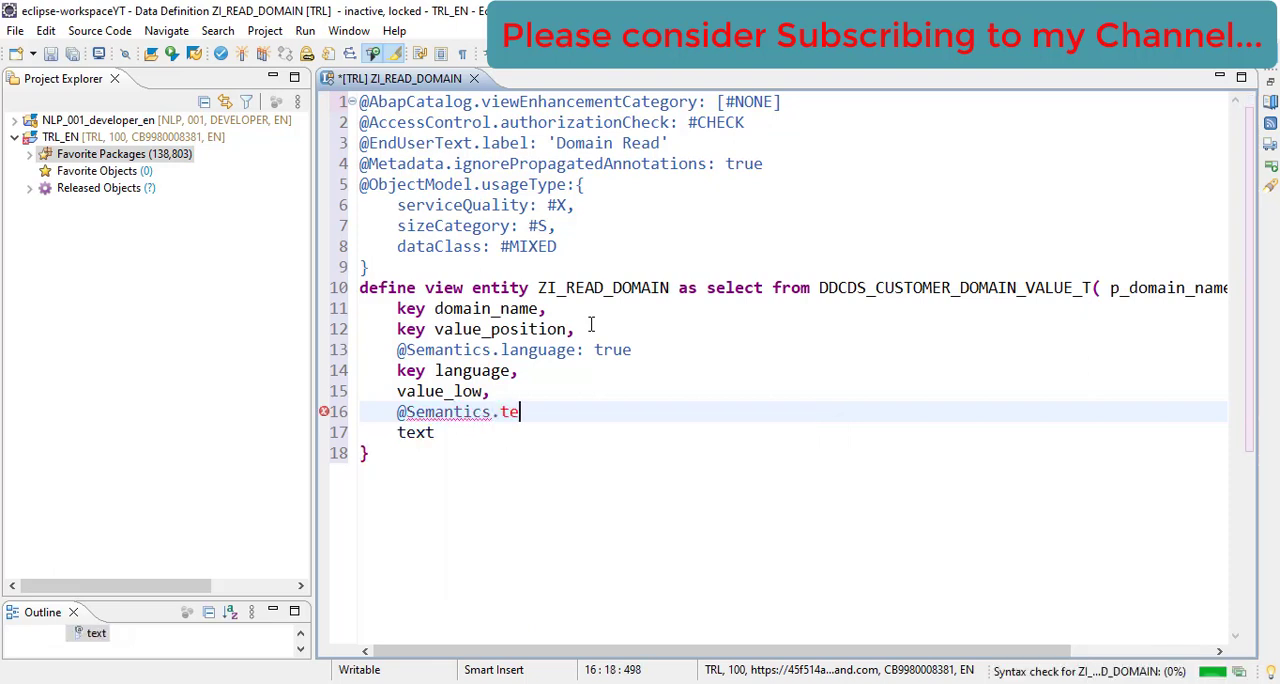
pyautogui.write('xt: true')
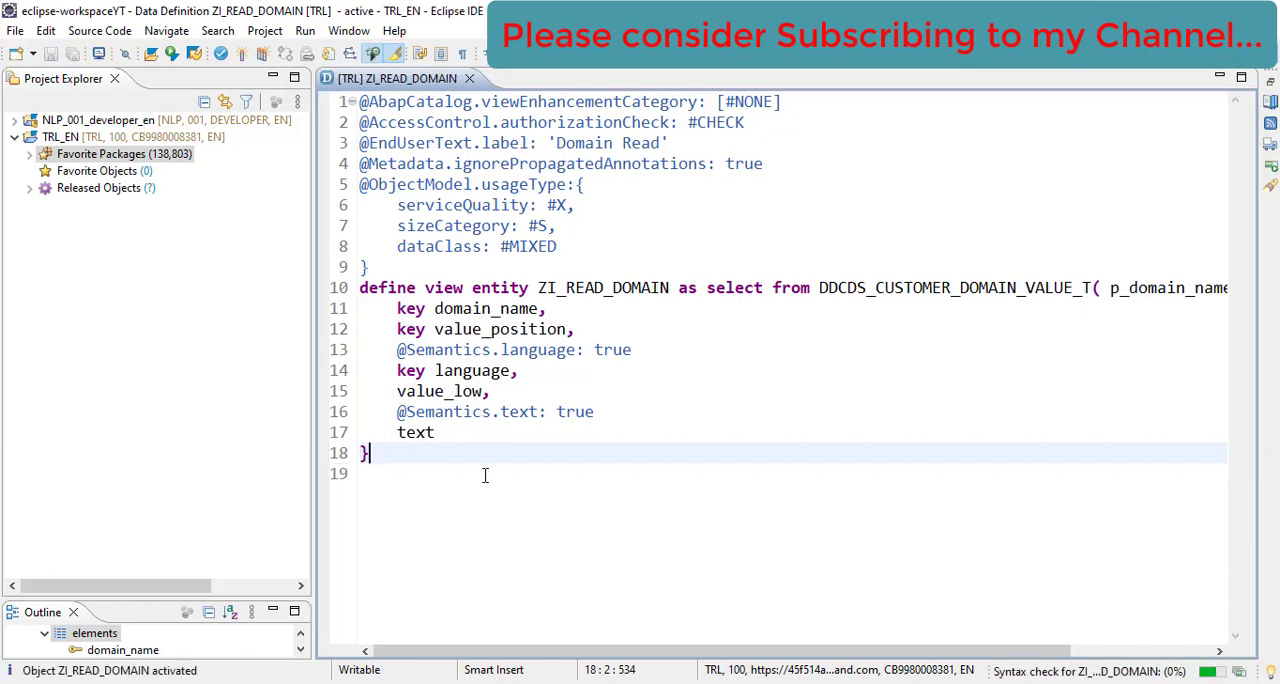
pyautogui.moveTo(605, 288)
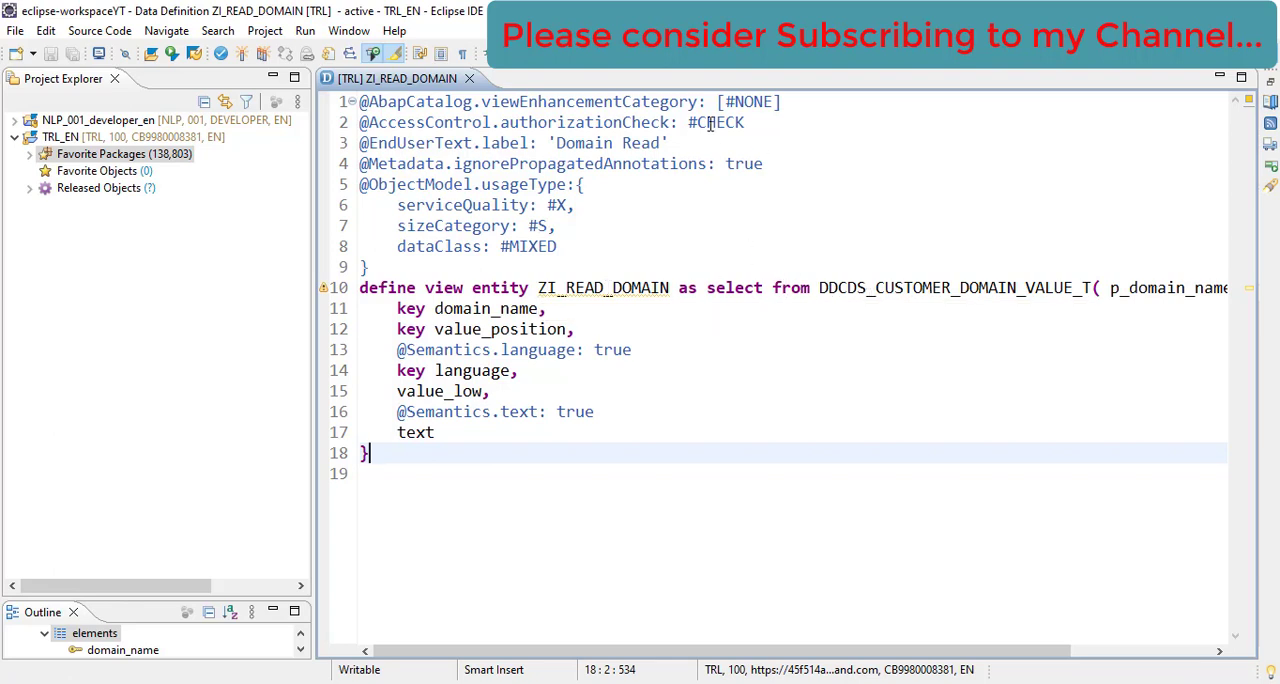
# Step: Change the authorization check from #CHECK to #NOT_REQUIRED and save the view
pyautogui.doubleClick(716, 122)
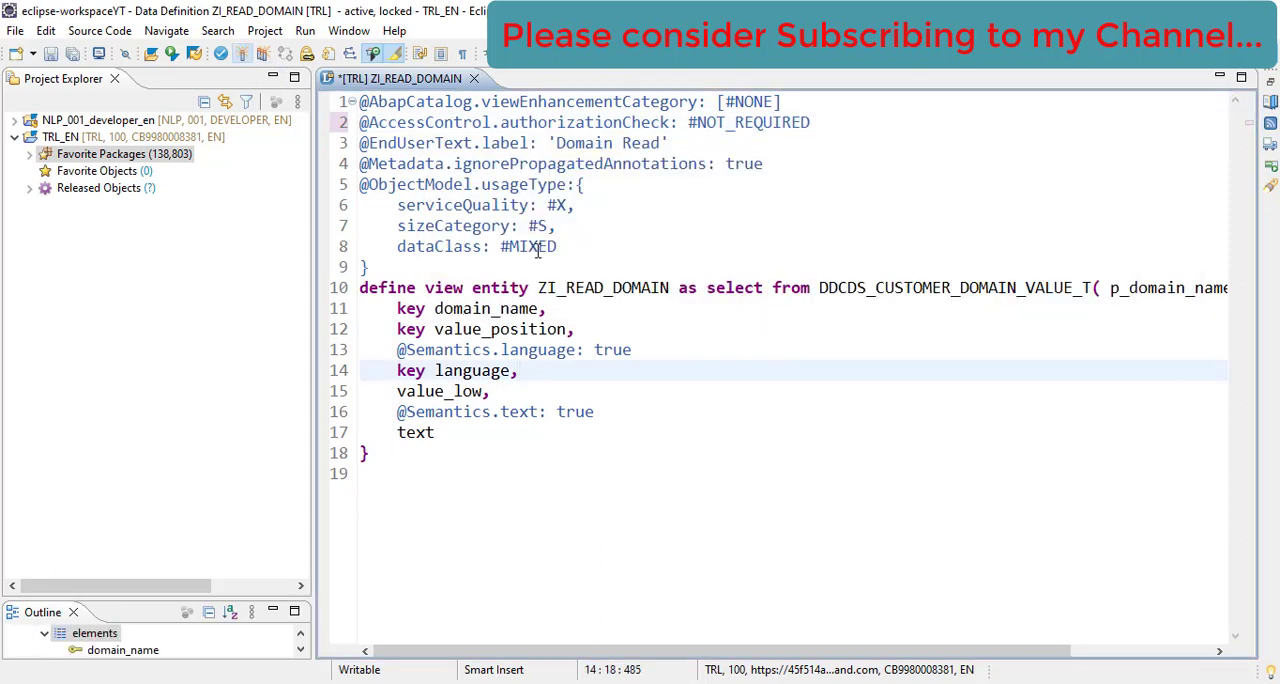
pyautogui.press('ctrl+s')
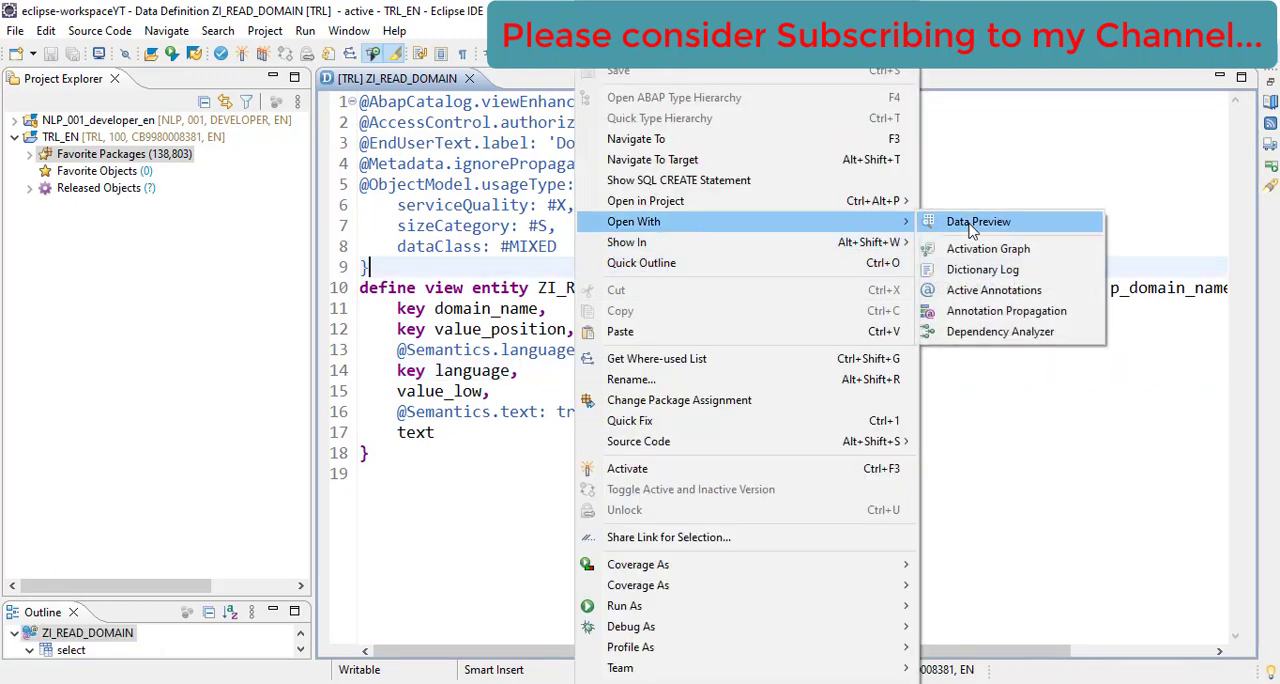
# Step: Preview ZI_READ_DOMAIN's data showing the M/Male and F/Female rows, then return to the source
pyautogui.click(978, 221)
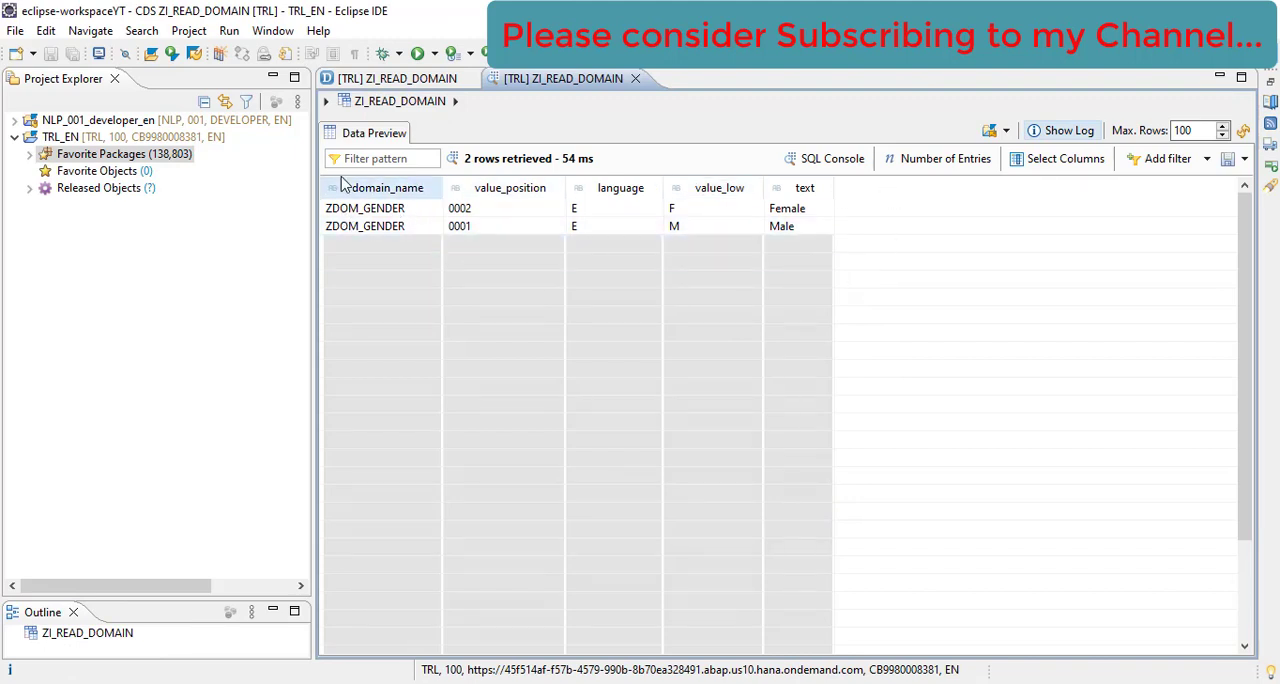
pyautogui.moveTo(980, 285)
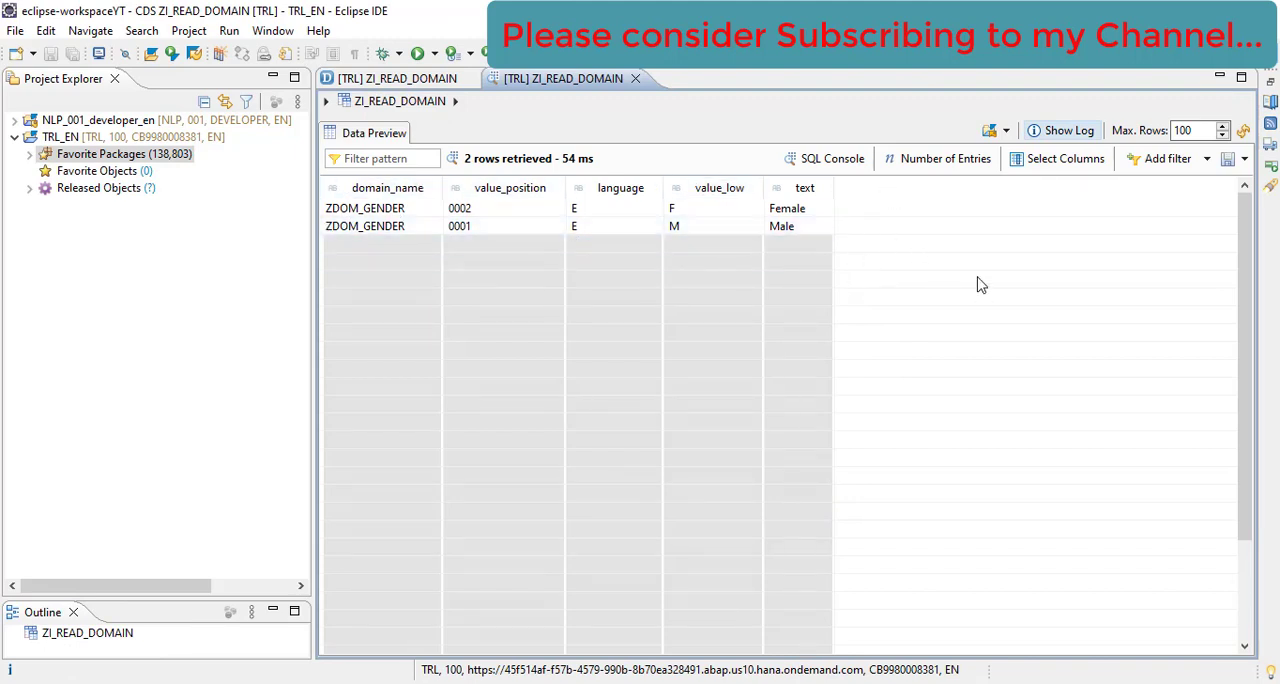
pyautogui.moveTo(400, 78)
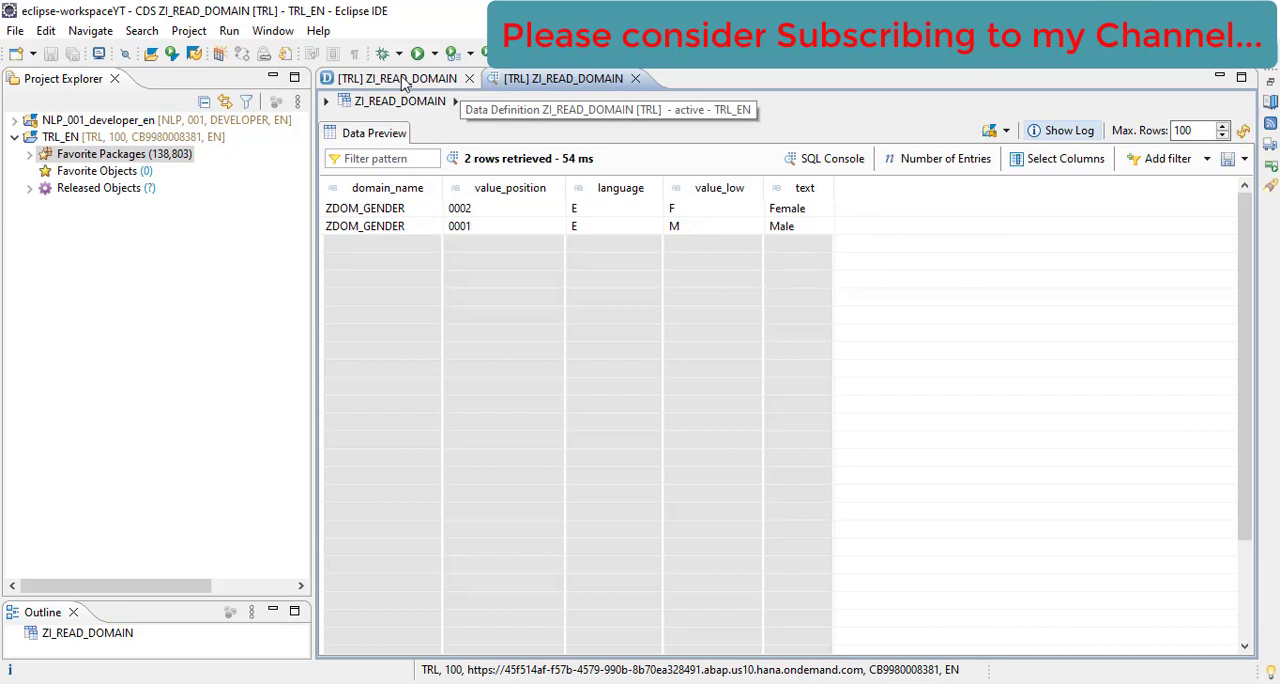
pyautogui.moveTo(595, 115)
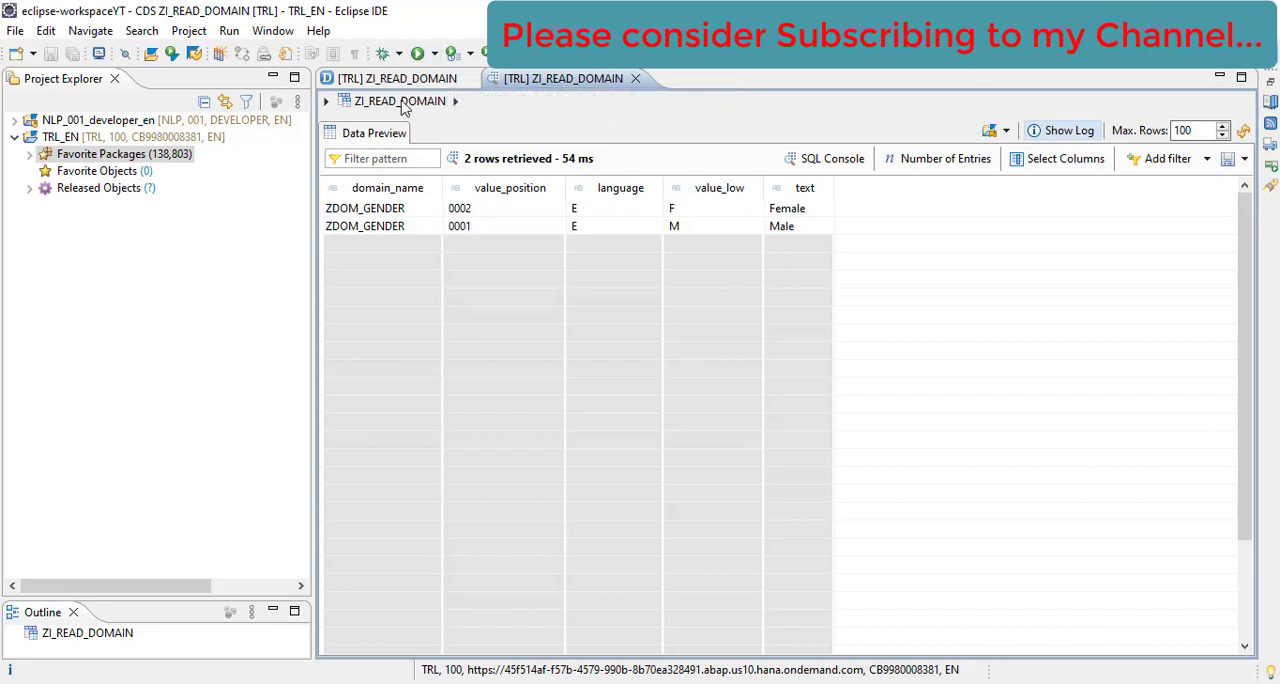
pyautogui.moveTo(634, 80)
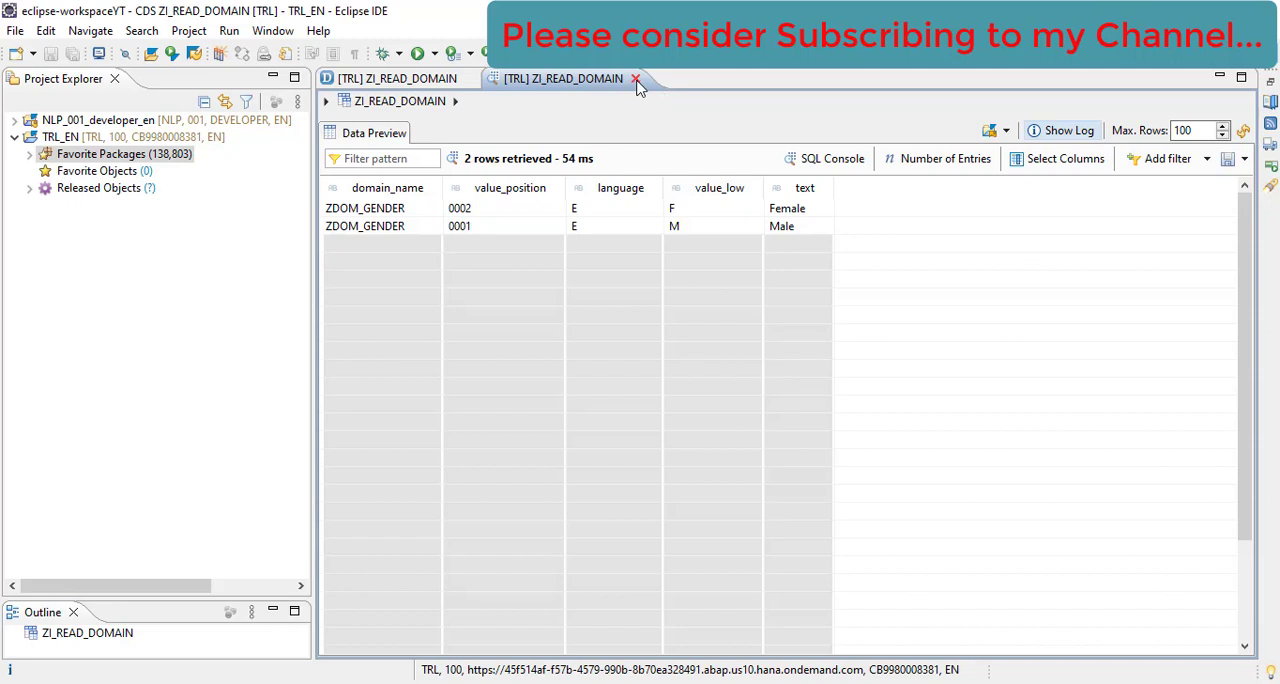
pyautogui.click(400, 78)
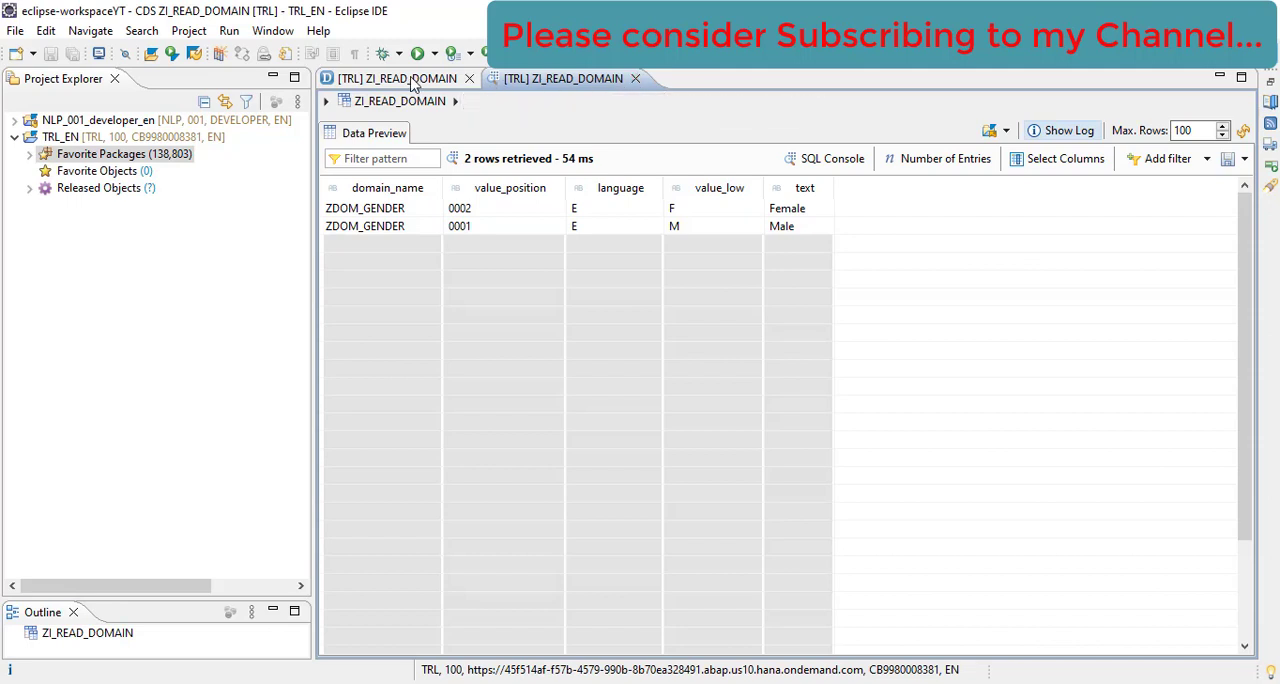
pyautogui.click(395, 78)
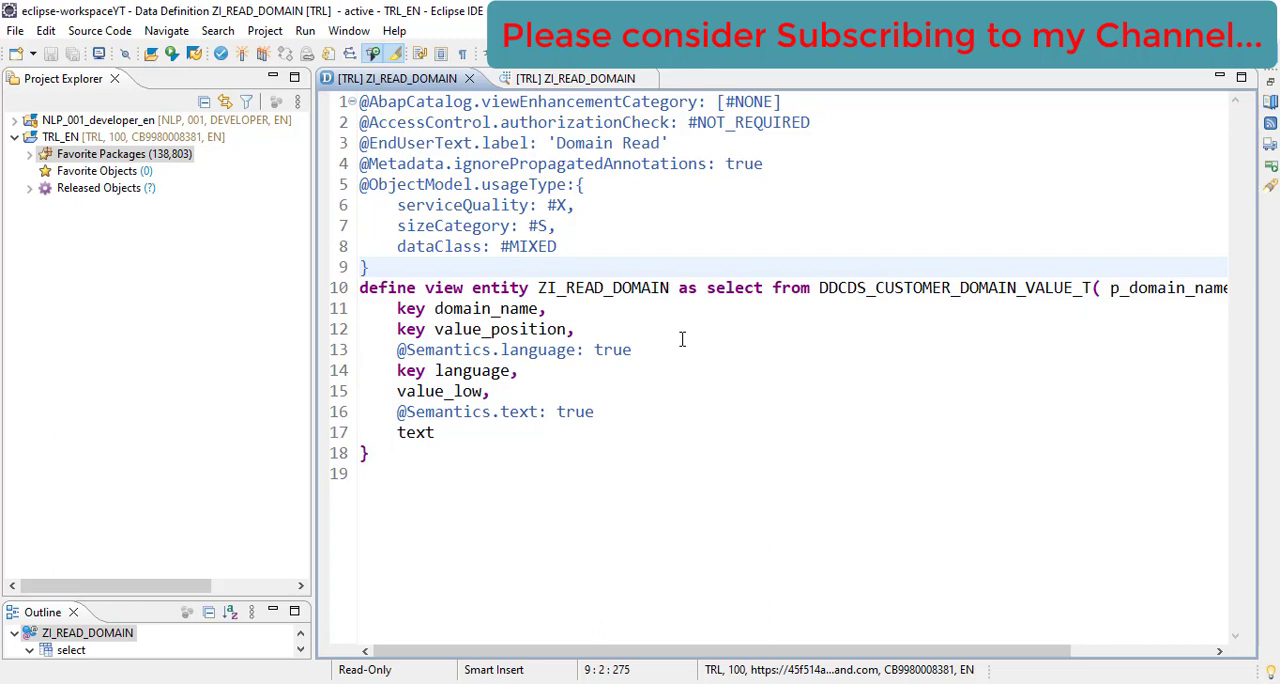